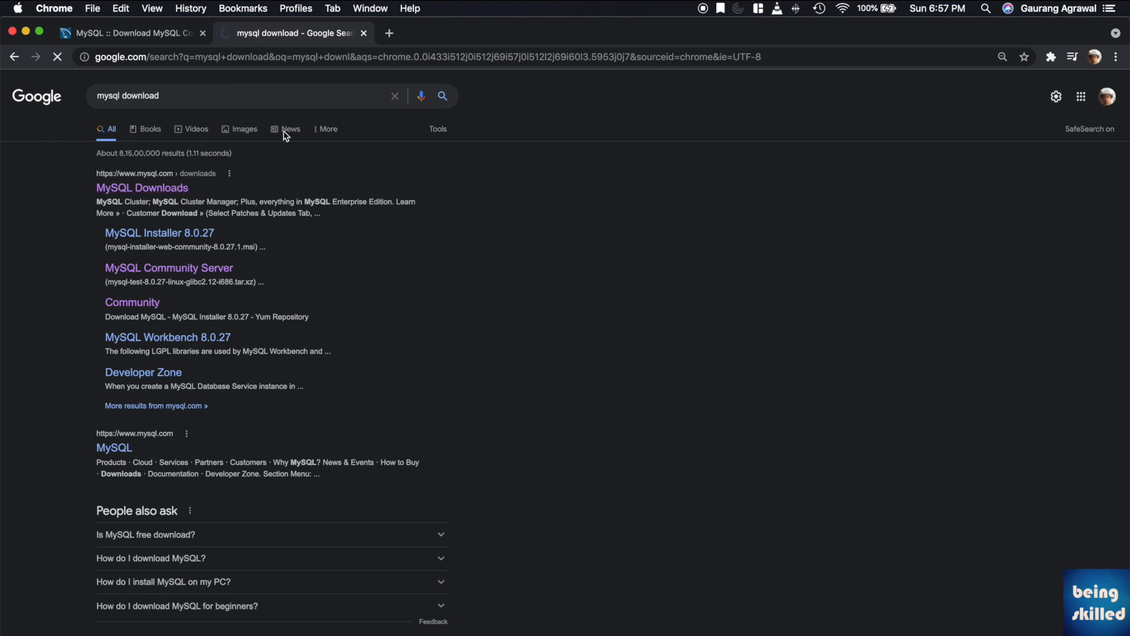
- Go to the MySQL Downloads page from Google and bring the Community (GPL) Downloads link into view
click(141, 187)
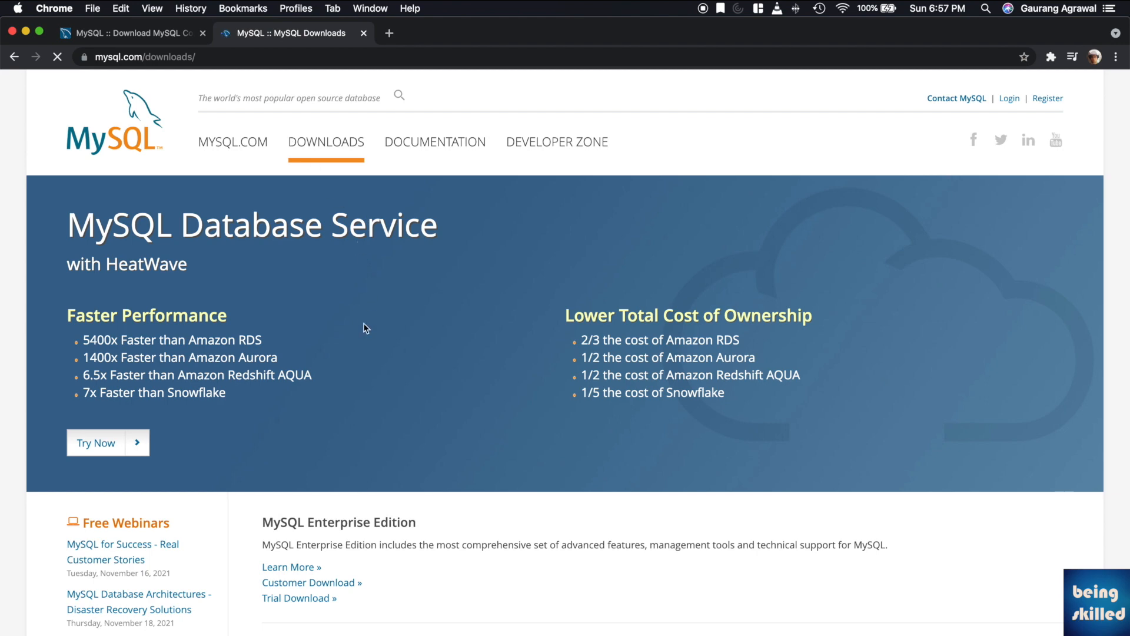
scroll(down, 3)
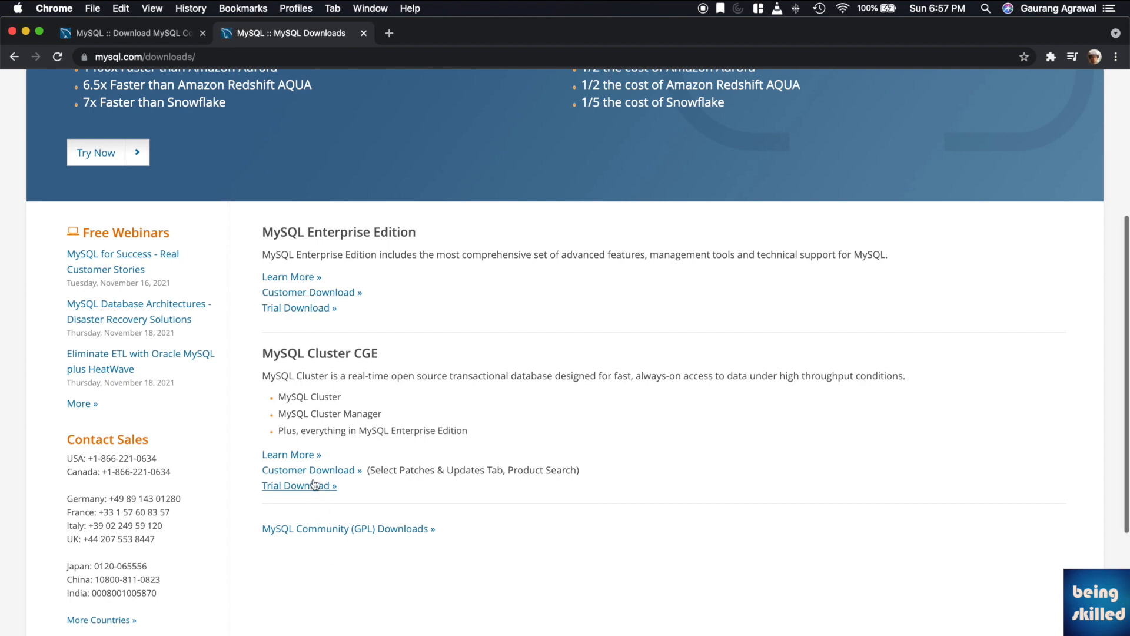
mouse_move(301, 473)
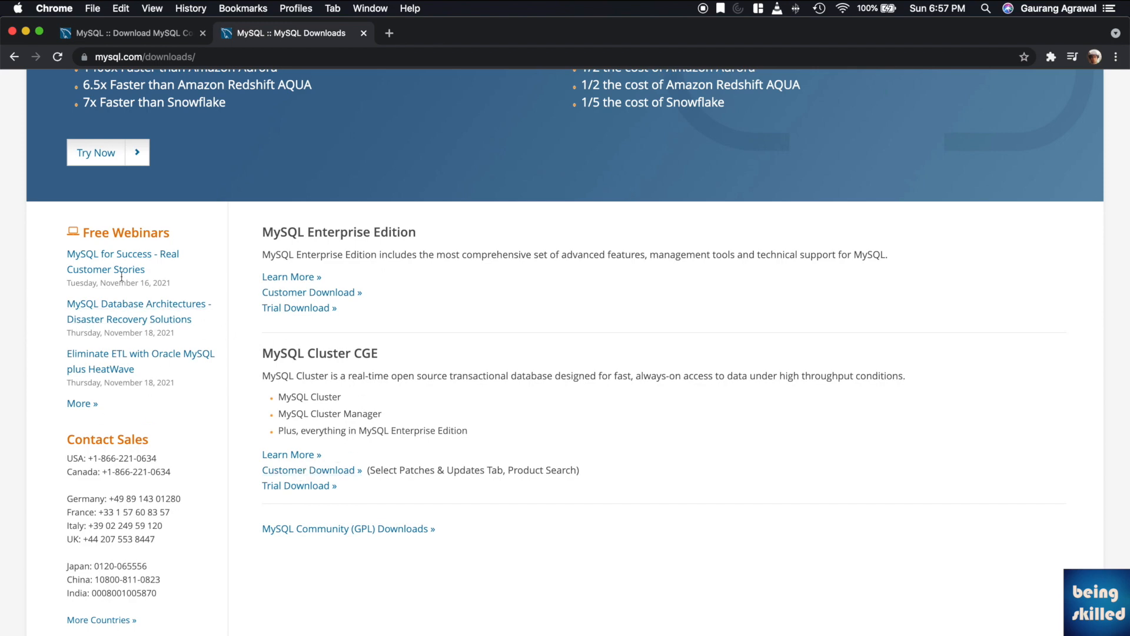
scroll(up, 3)
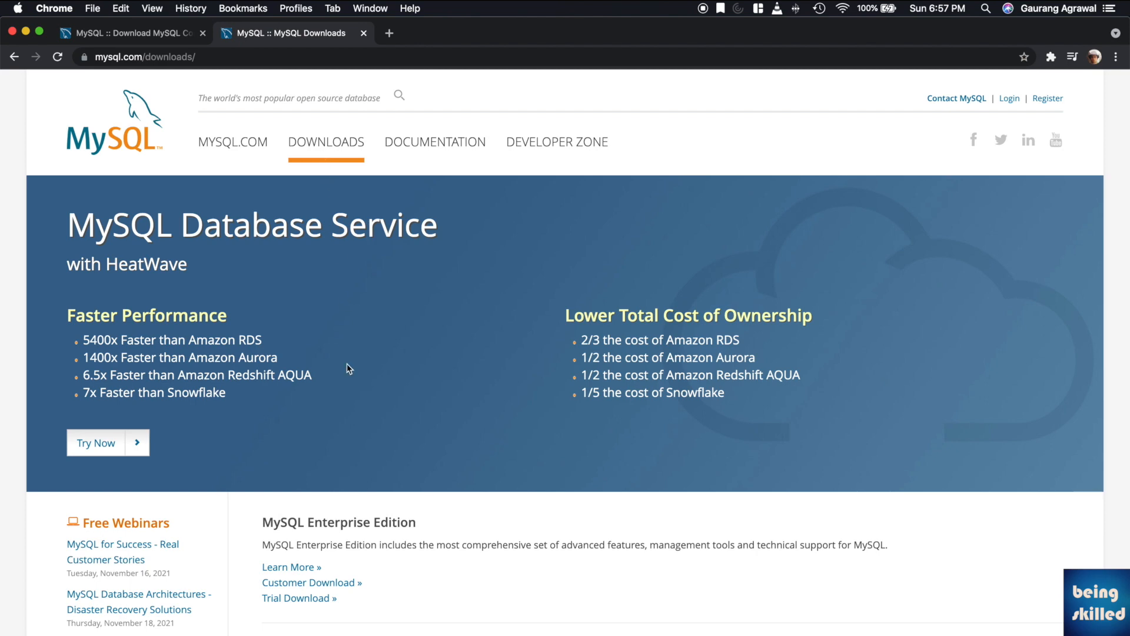
scroll(down, 3)
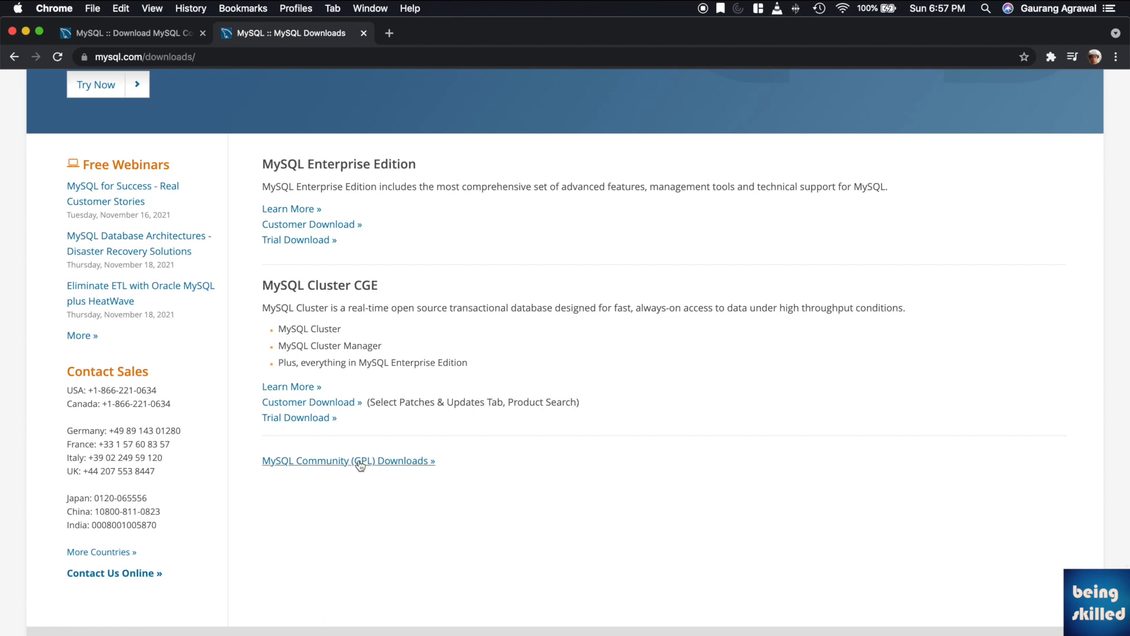
- Open the MySQL Community (GPL) Downloads listing of community products
click(348, 460)
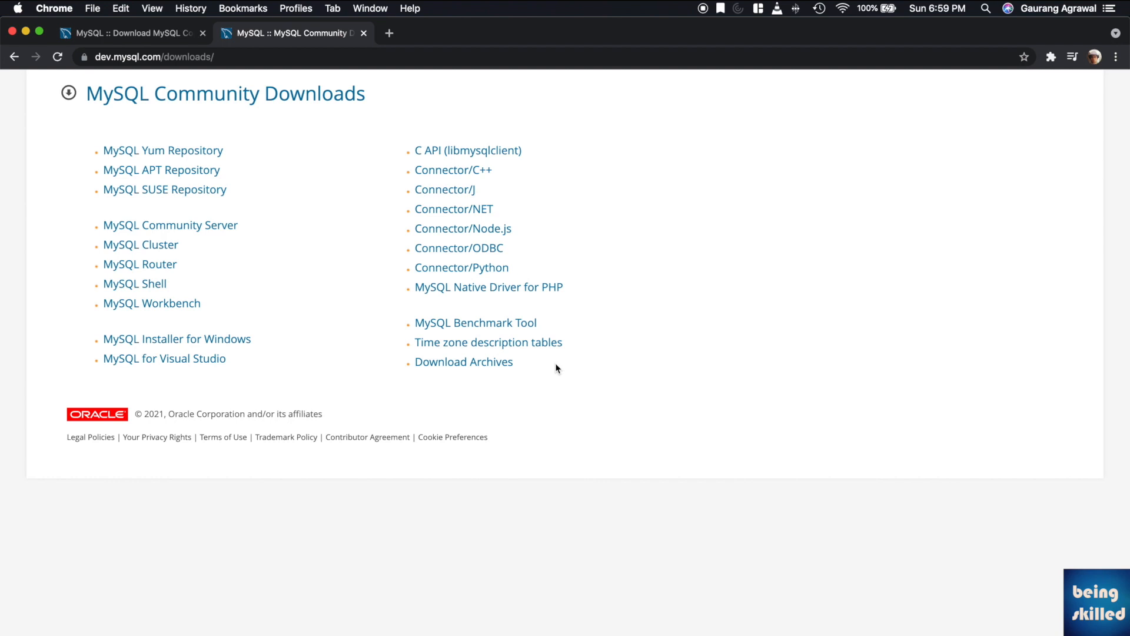
mouse_move(576, 365)
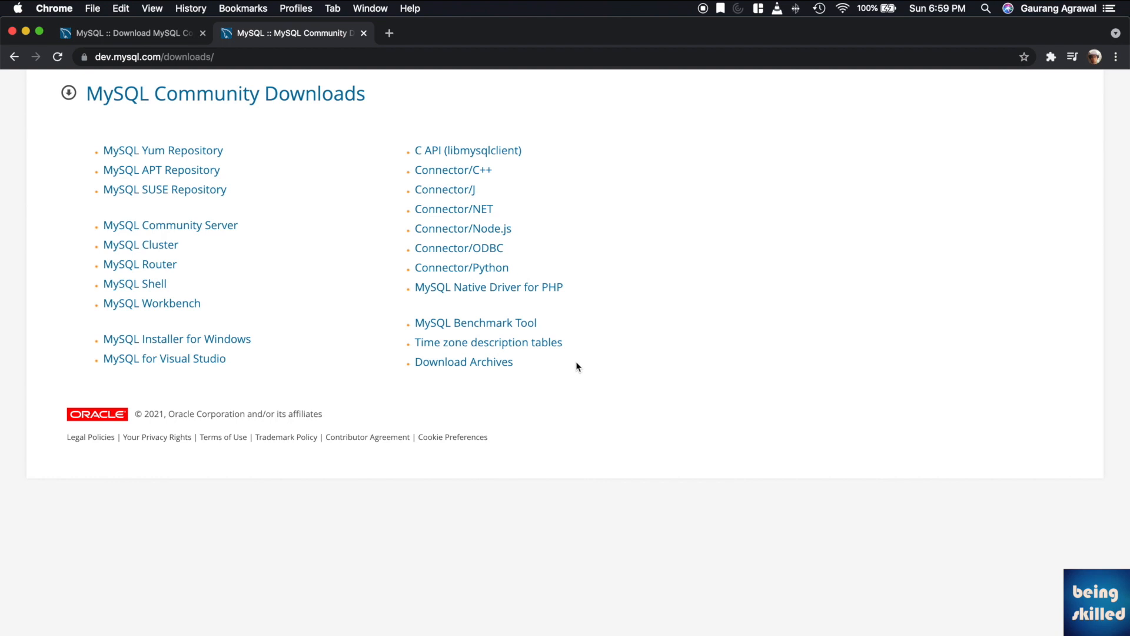
mouse_move(593, 115)
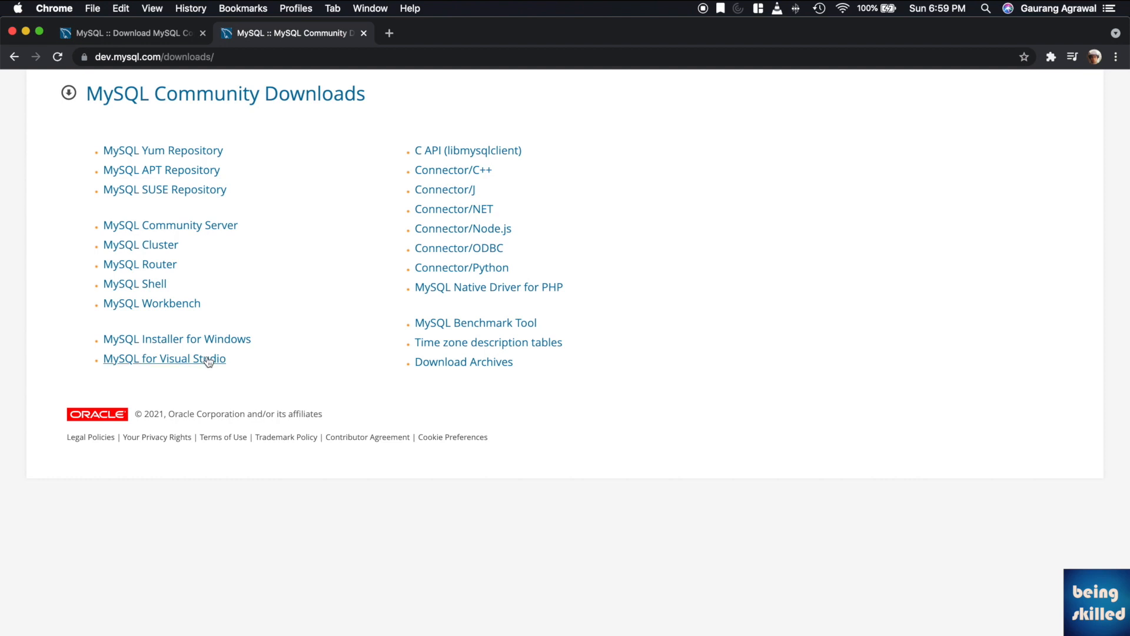
mouse_move(219, 332)
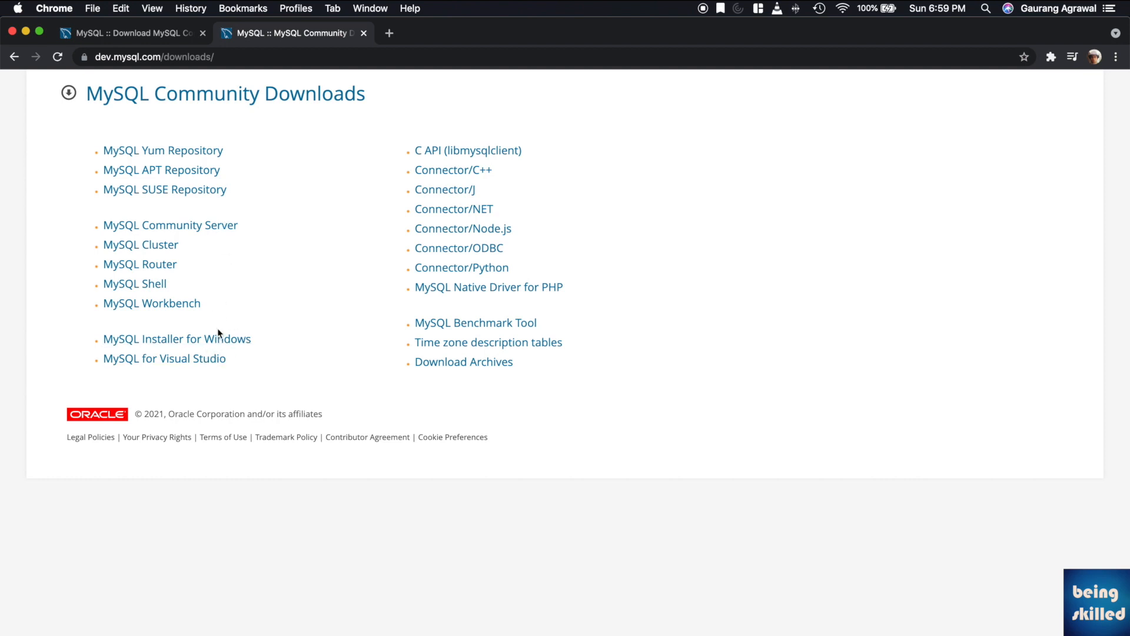
mouse_move(234, 296)
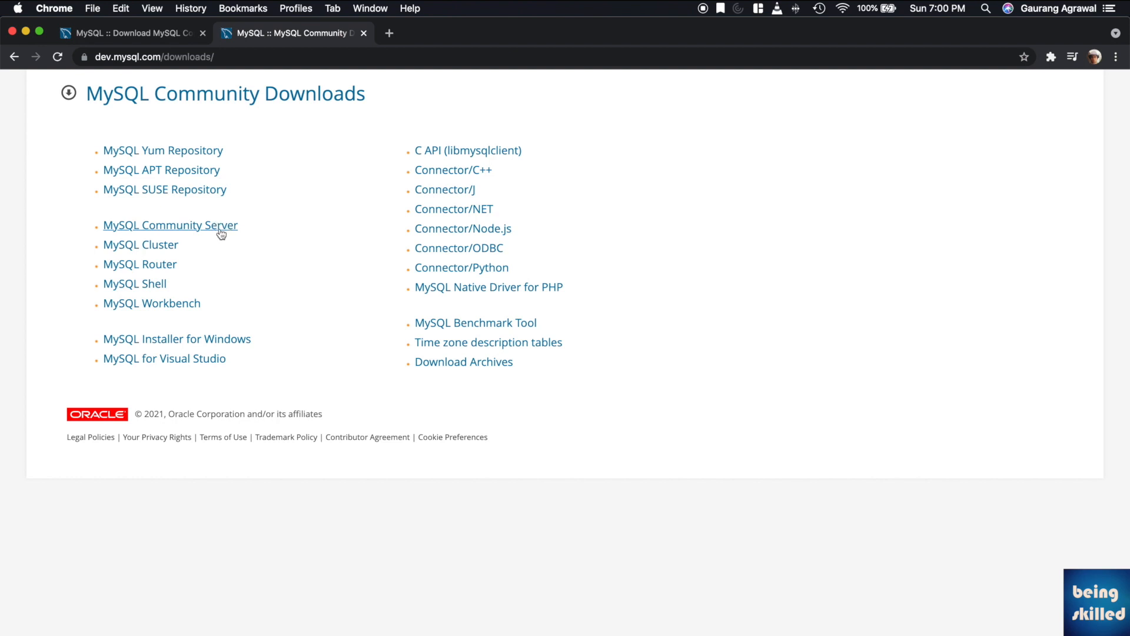
- Open MySQL Community Server 8.0.27 and look through its macOS DMG and TAR packages
click(169, 225)
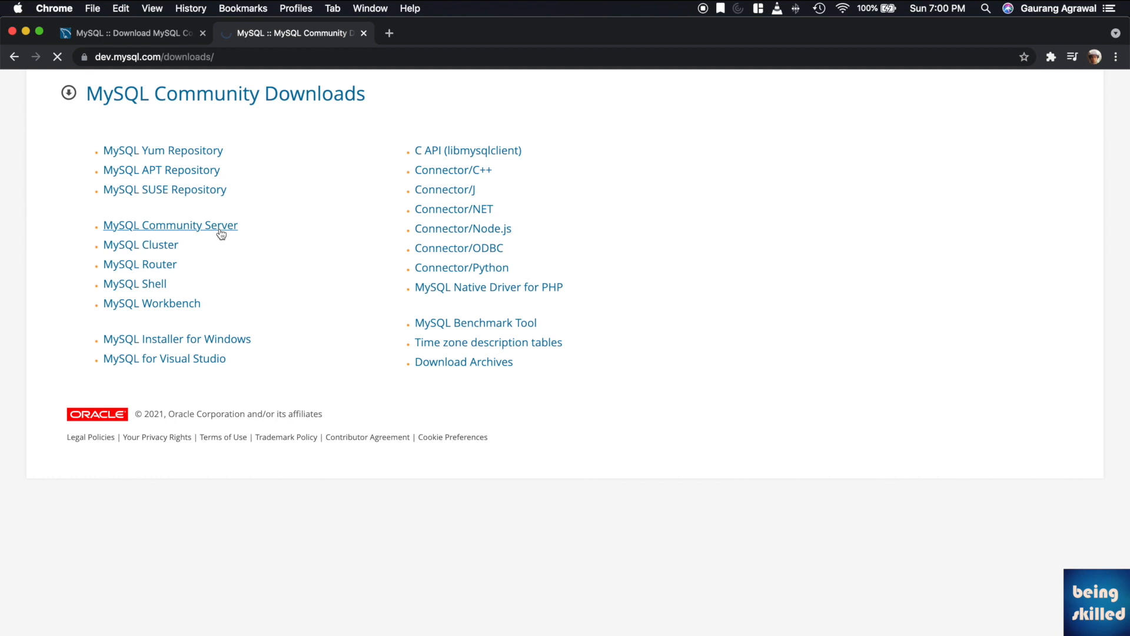
click(169, 225)
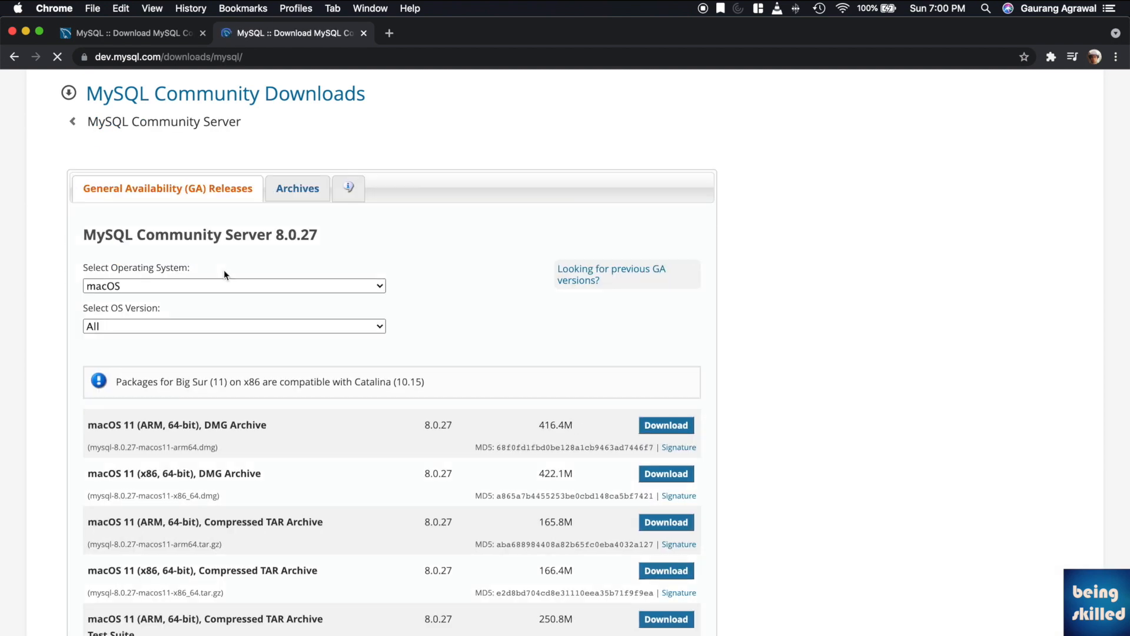
scroll(down, 3)
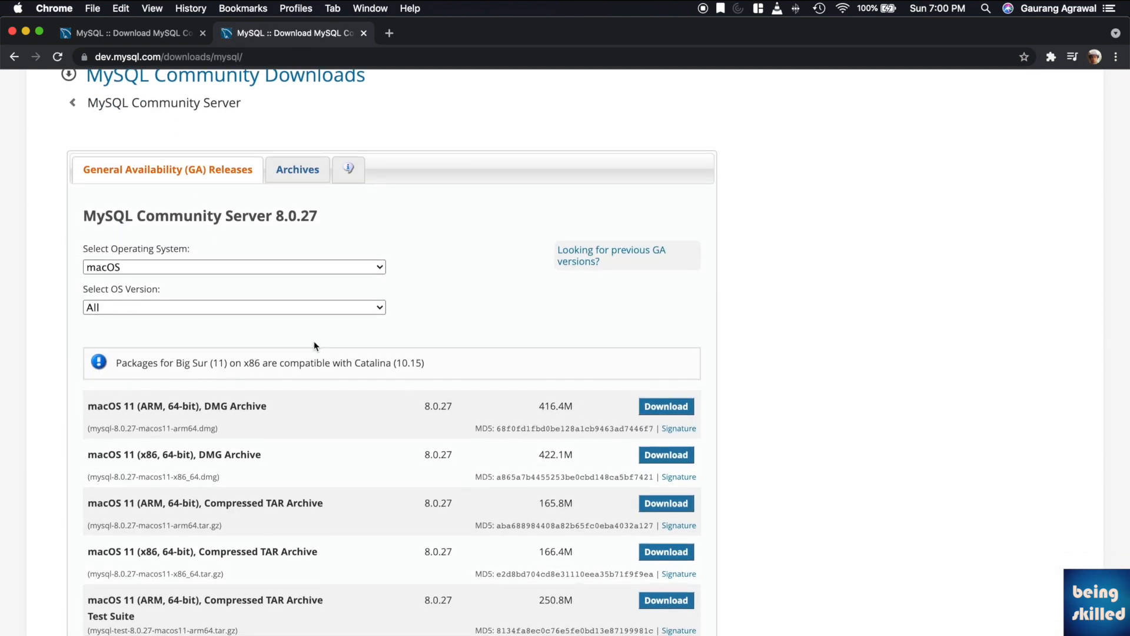
scroll(down, 3)
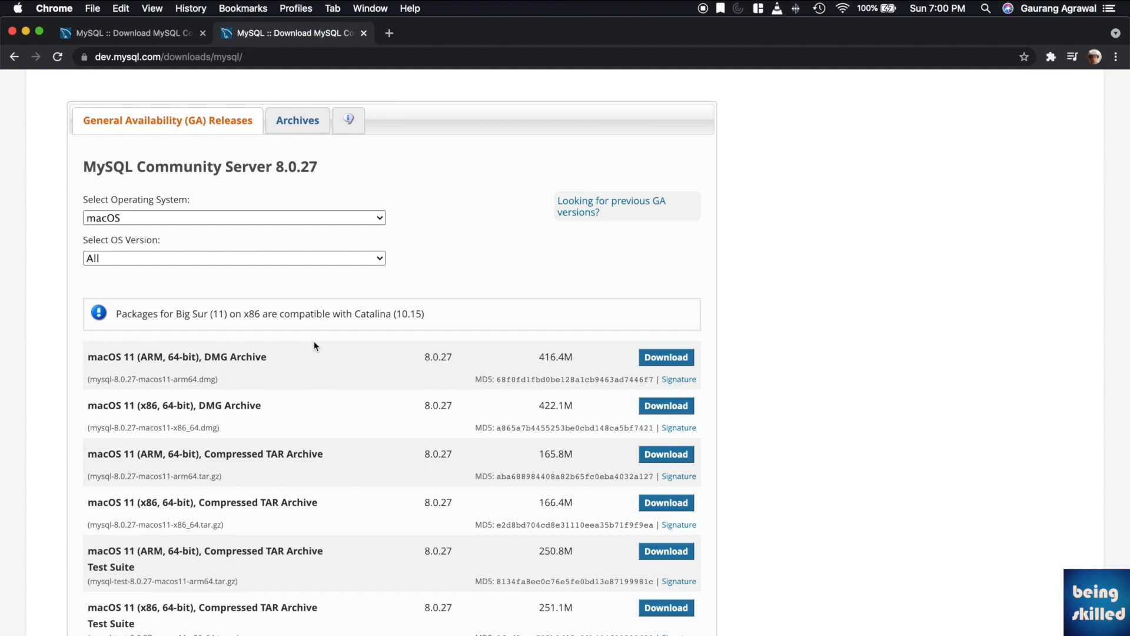
scroll(down, 3)
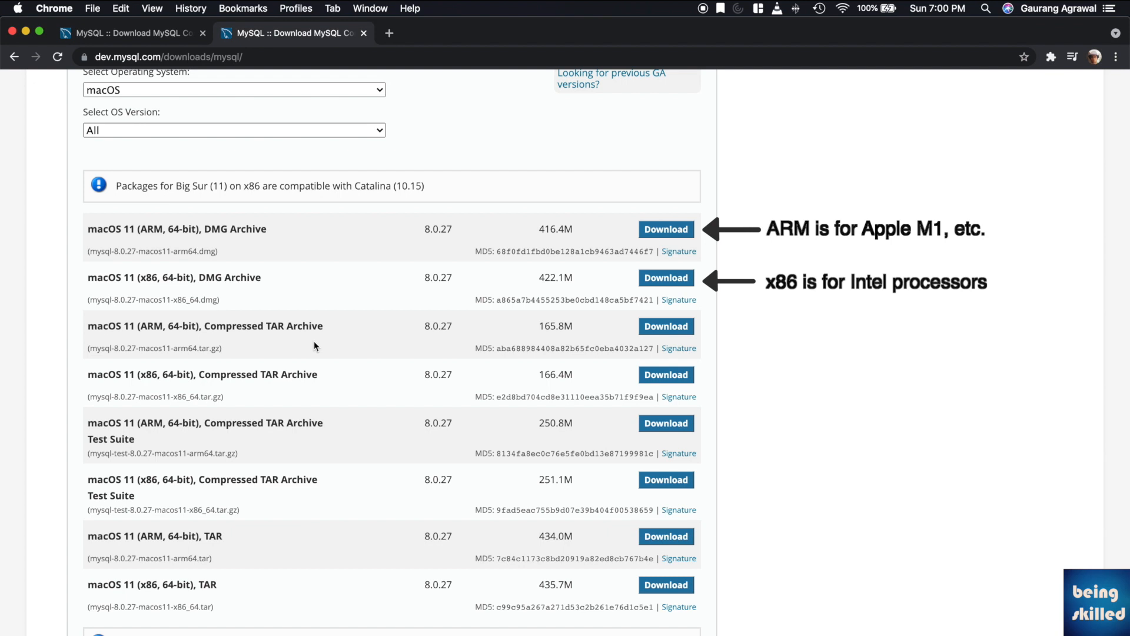
mouse_move(589, 225)
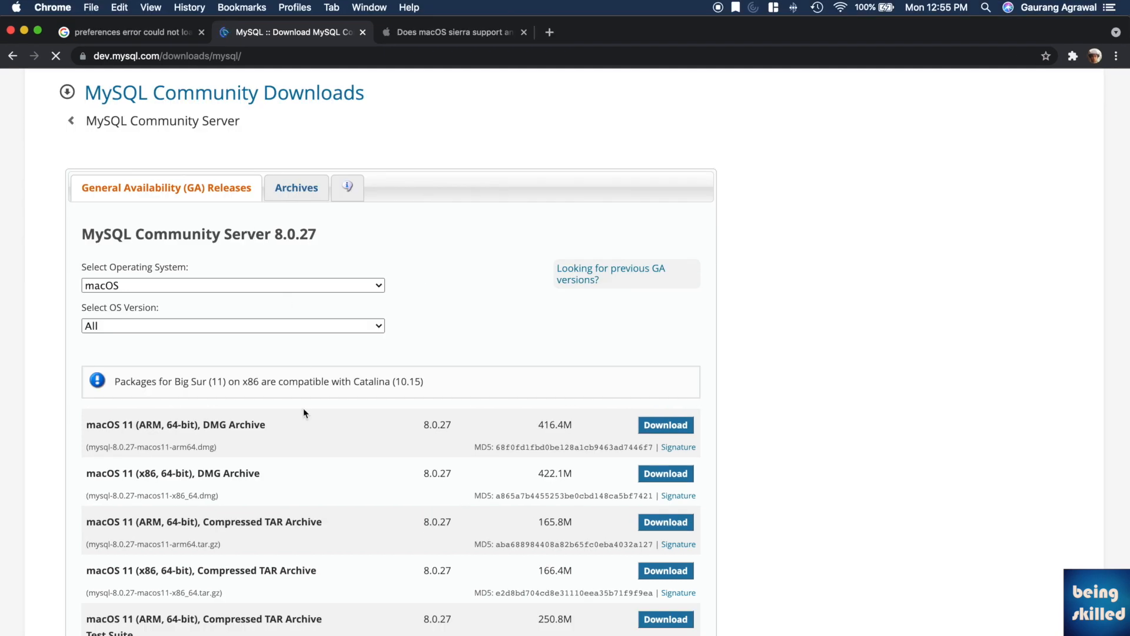
- Go to the Product Archives and browse versions 8.0.3 rc and 8.0.11 for macOS
click(295, 187)
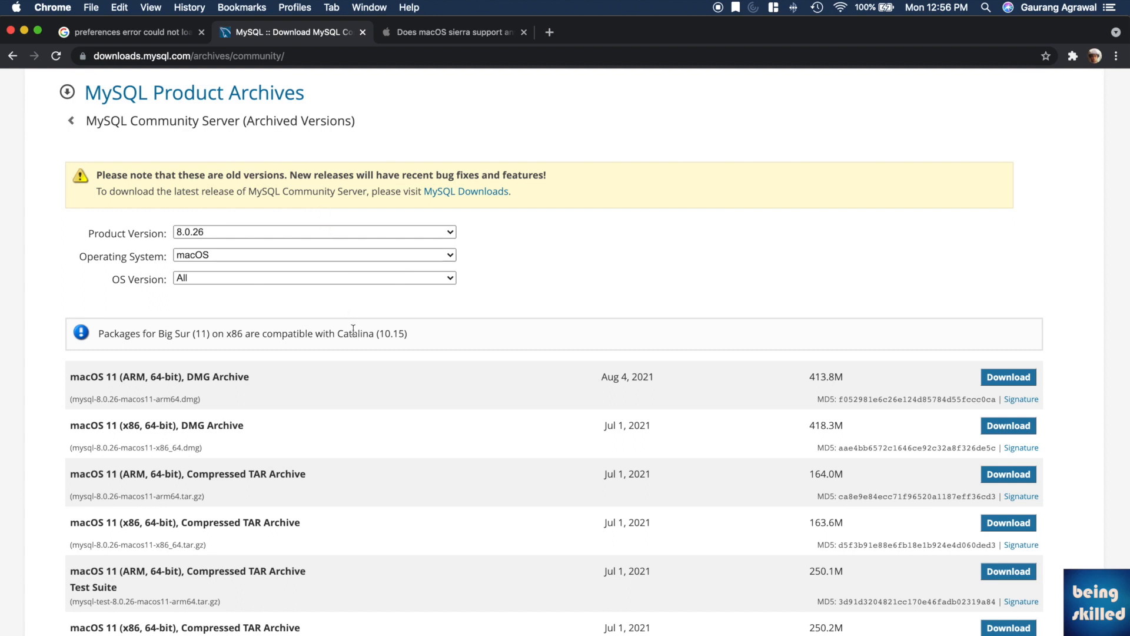
mouse_move(351, 313)
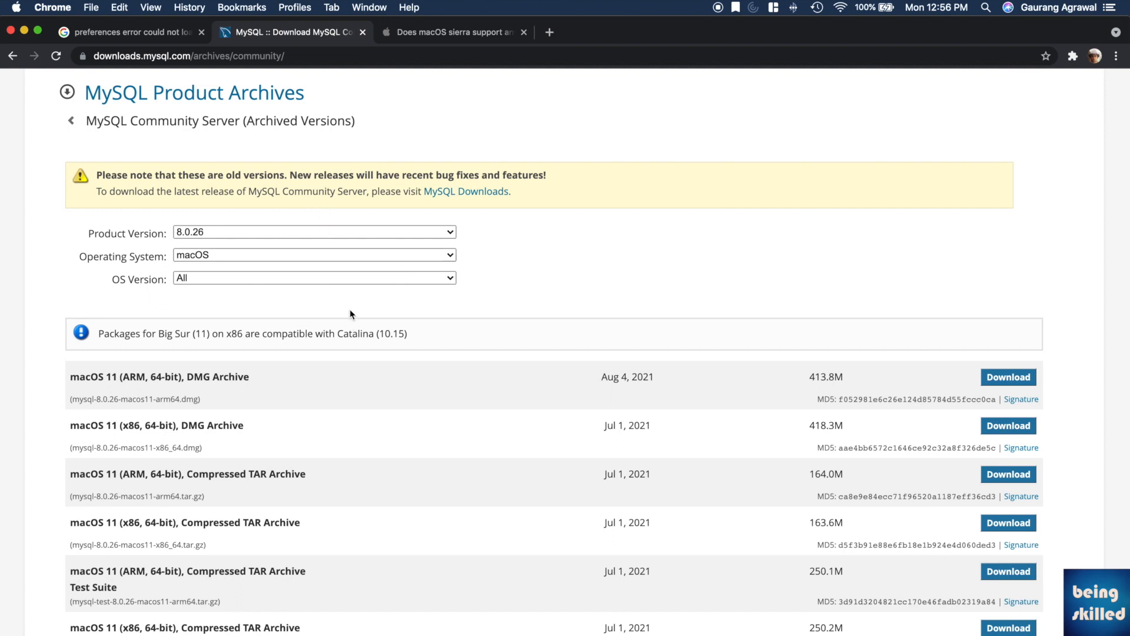
click(314, 232)
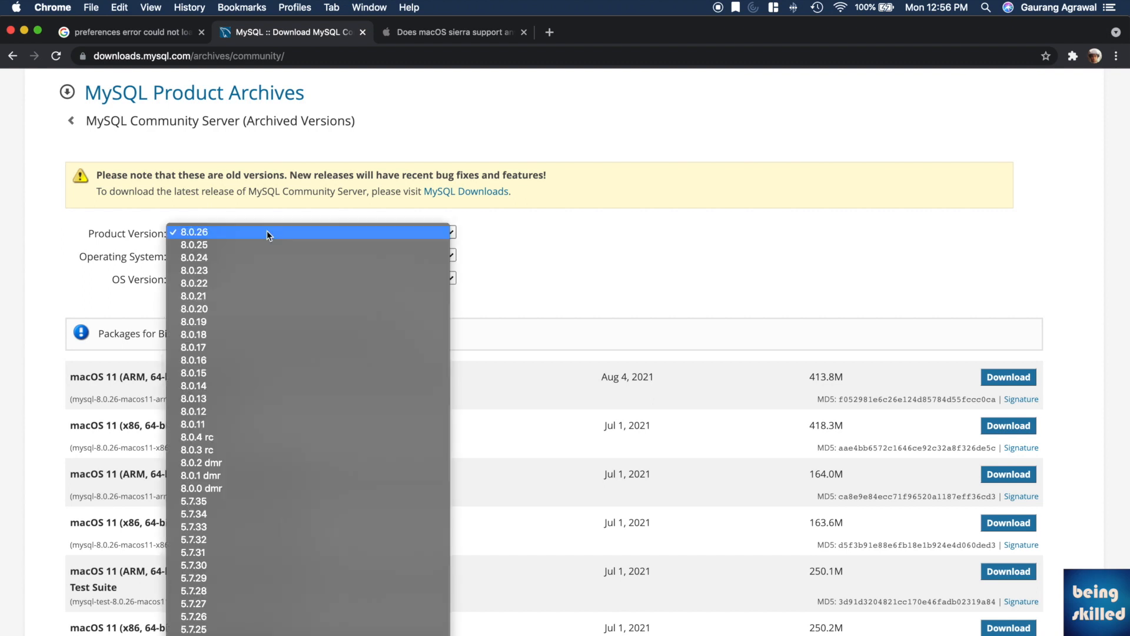
mouse_move(248, 462)
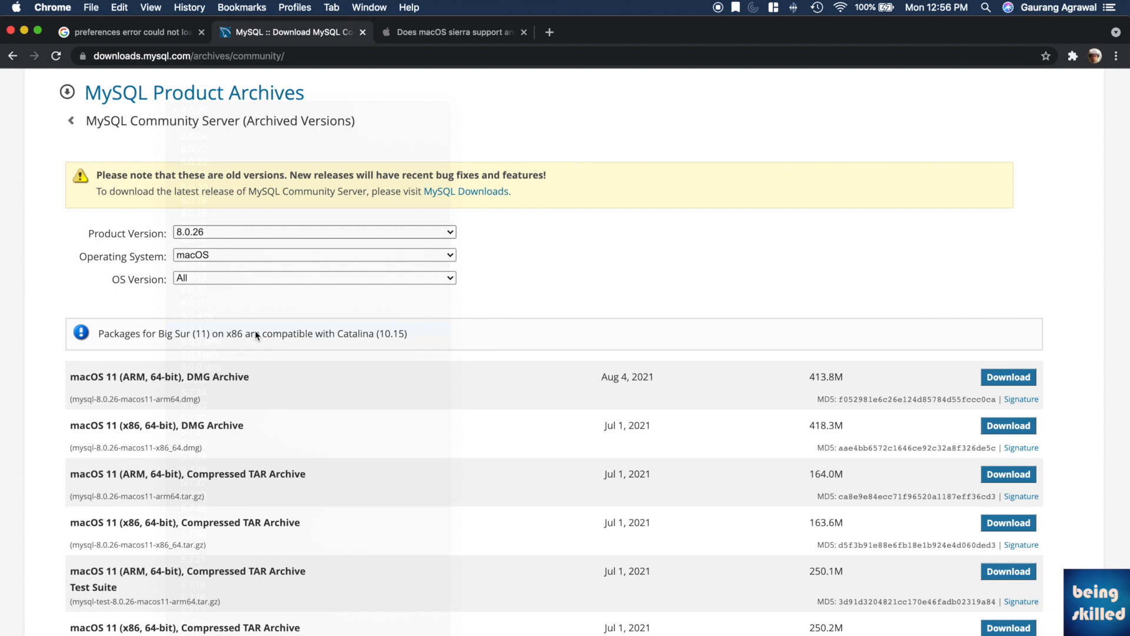
click(314, 232)
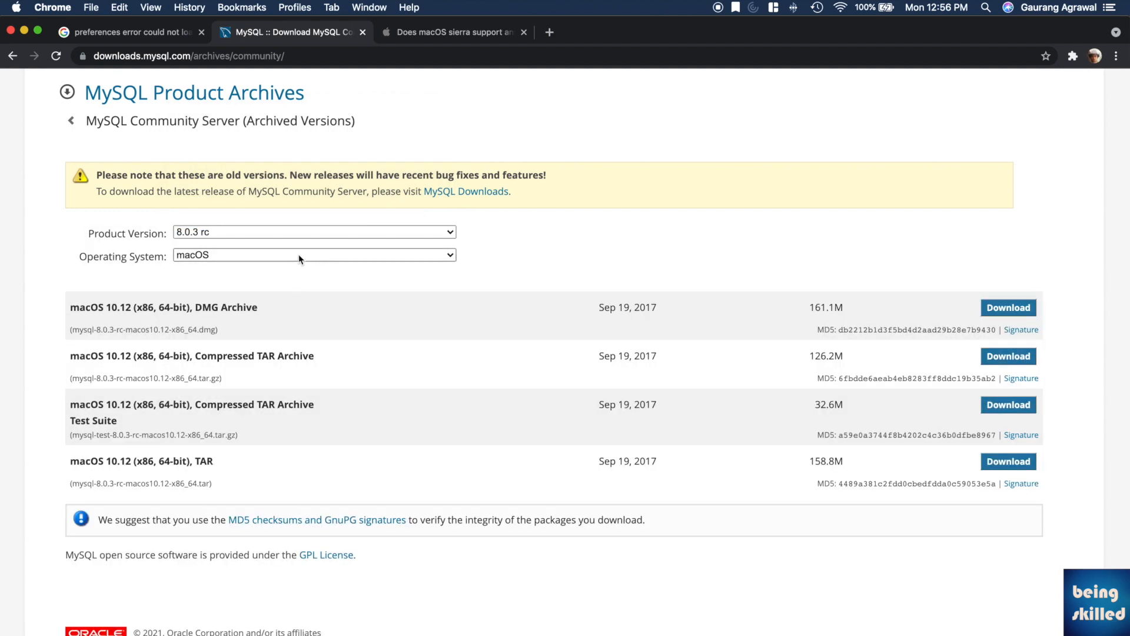
mouse_move(268, 253)
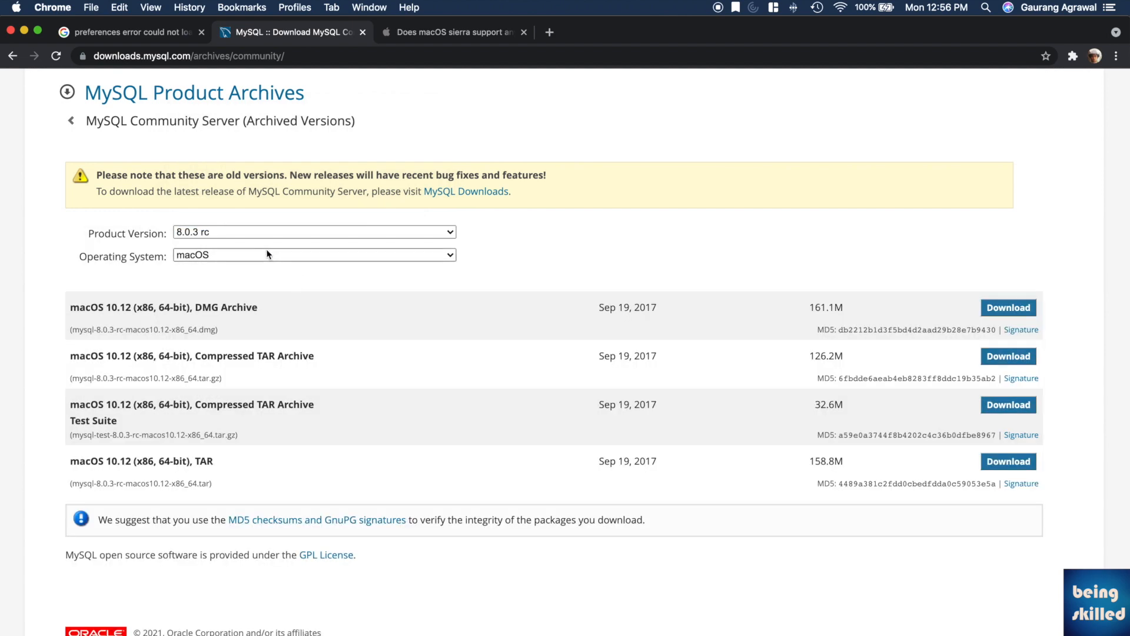
click(315, 232)
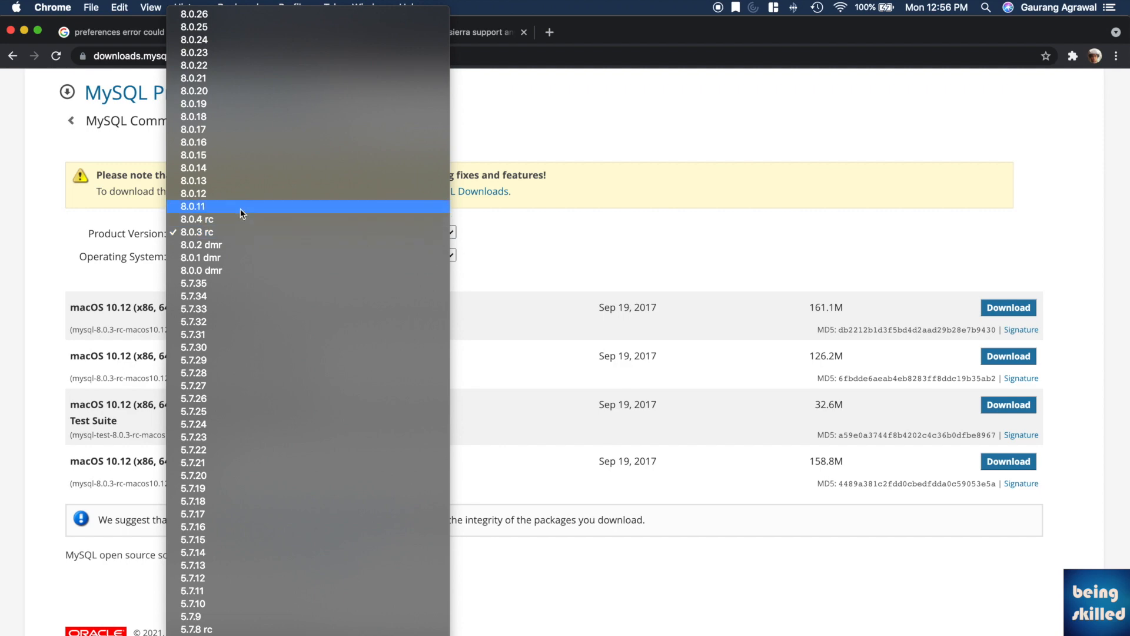
click(191, 206)
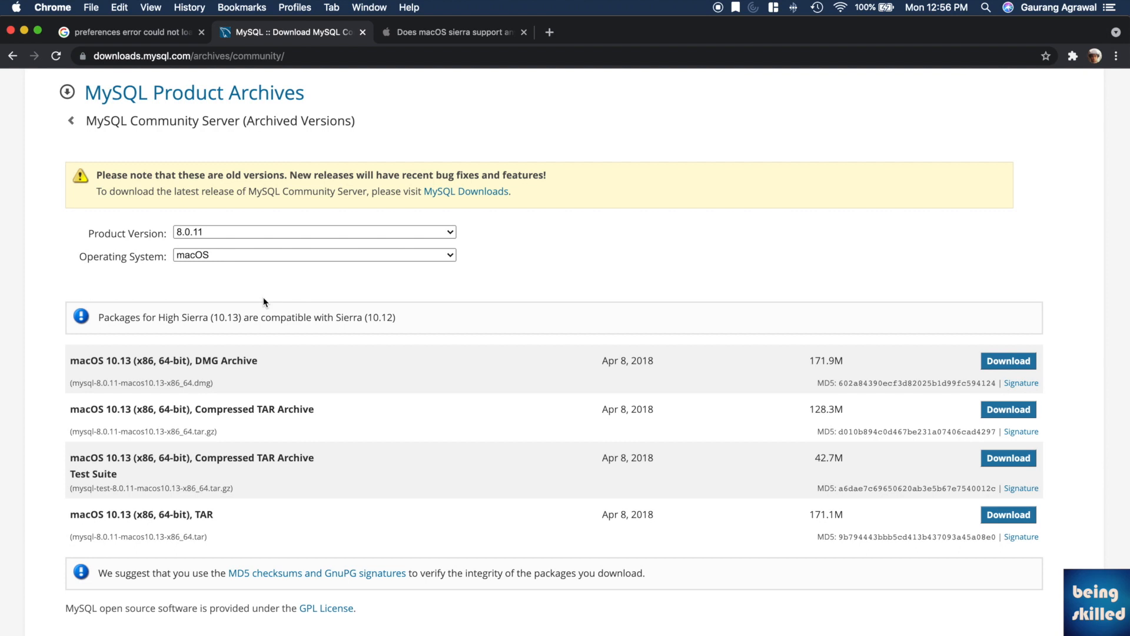
mouse_move(405, 262)
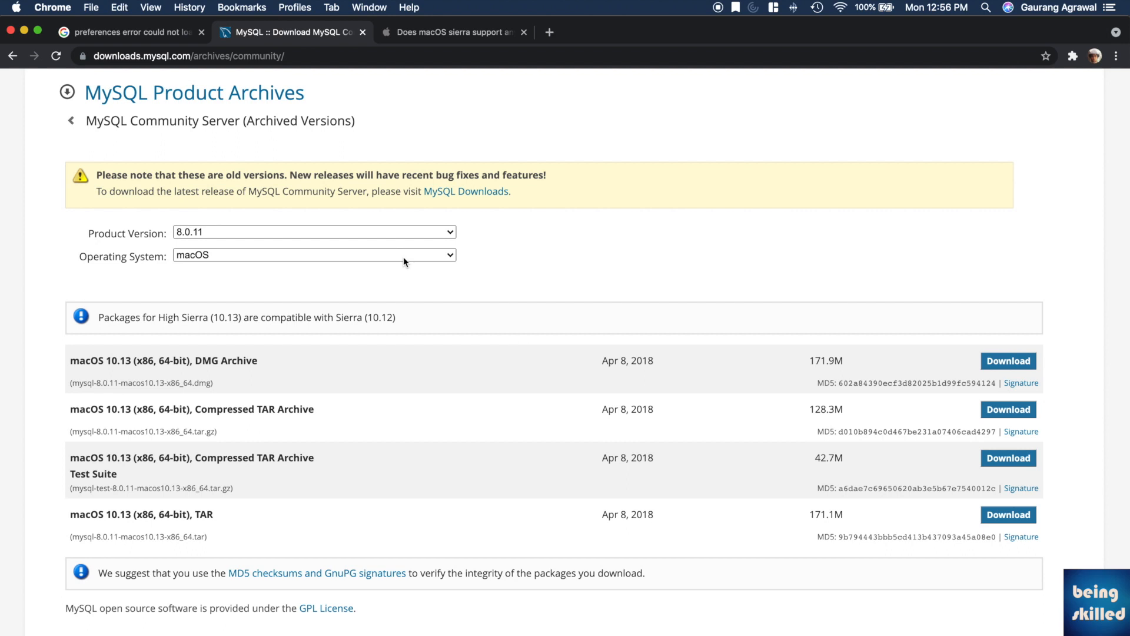
- Switch the archive listing to 8.0.12 and reopen the version list for a newer release
click(315, 232)
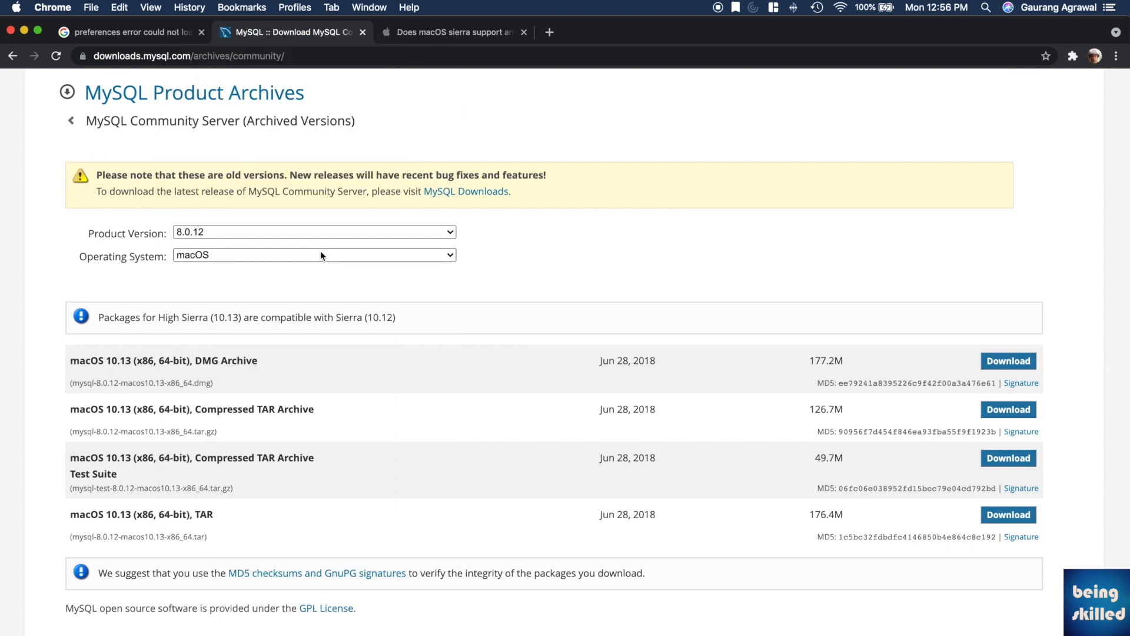
click(321, 254)
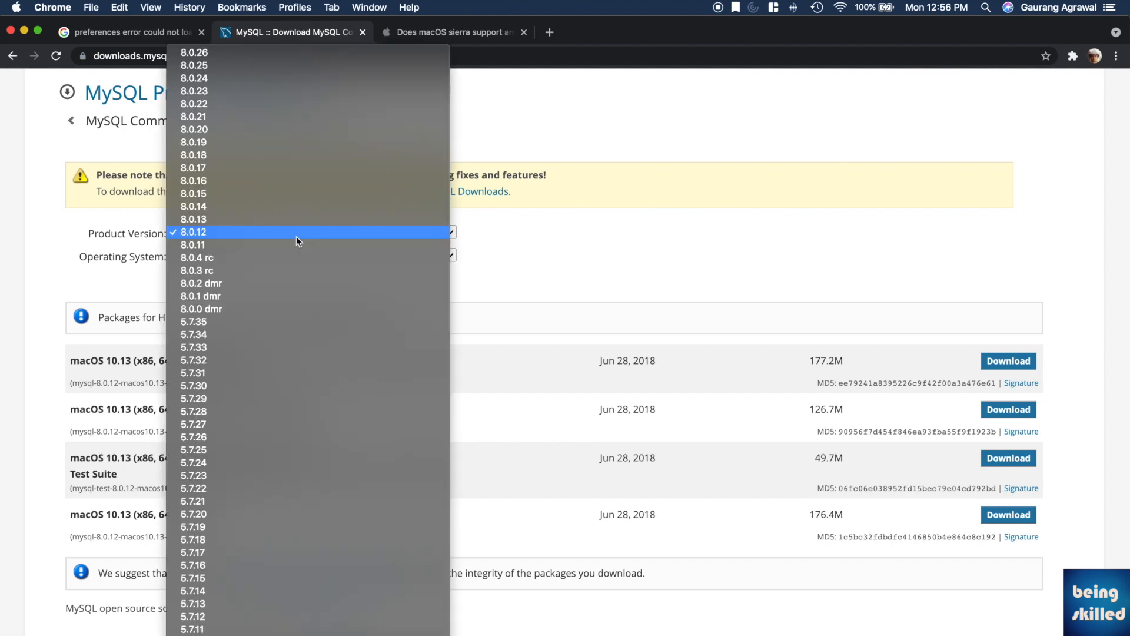
mouse_move(301, 129)
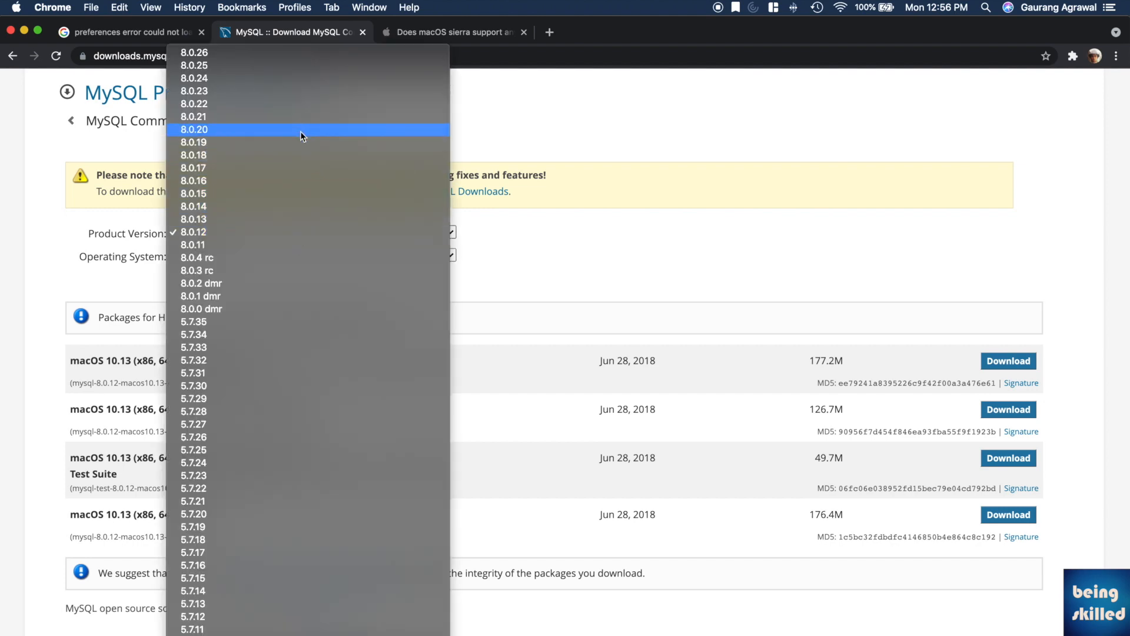
- Choose version 8.0.20 and download its macOS 10.15 (x86, 64-bit) DMG archive
click(193, 130)
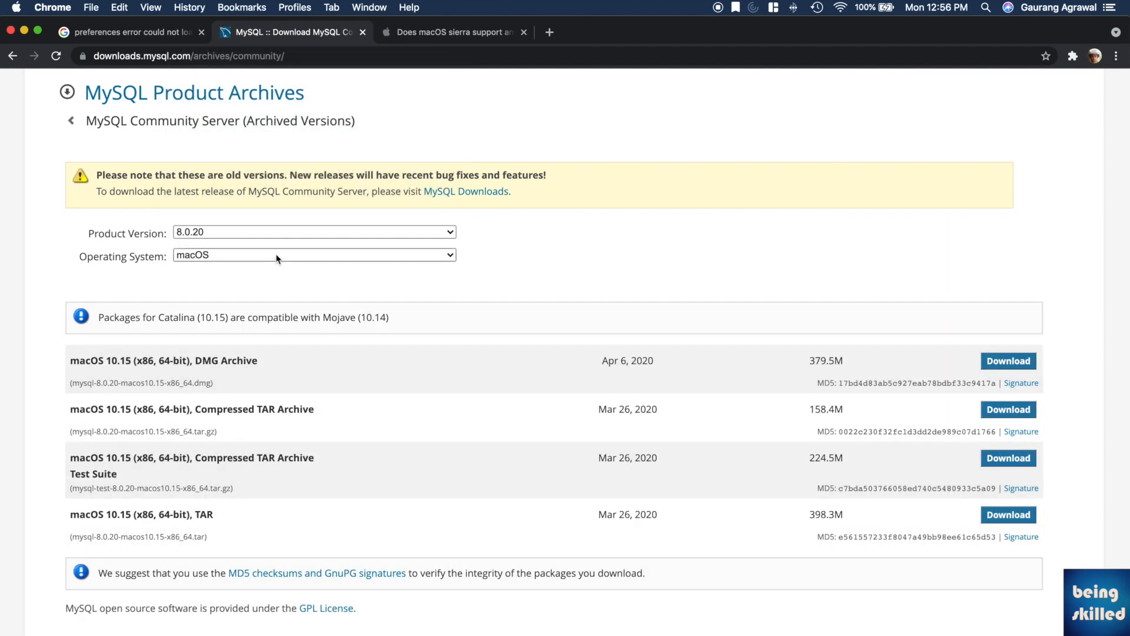
mouse_move(364, 333)
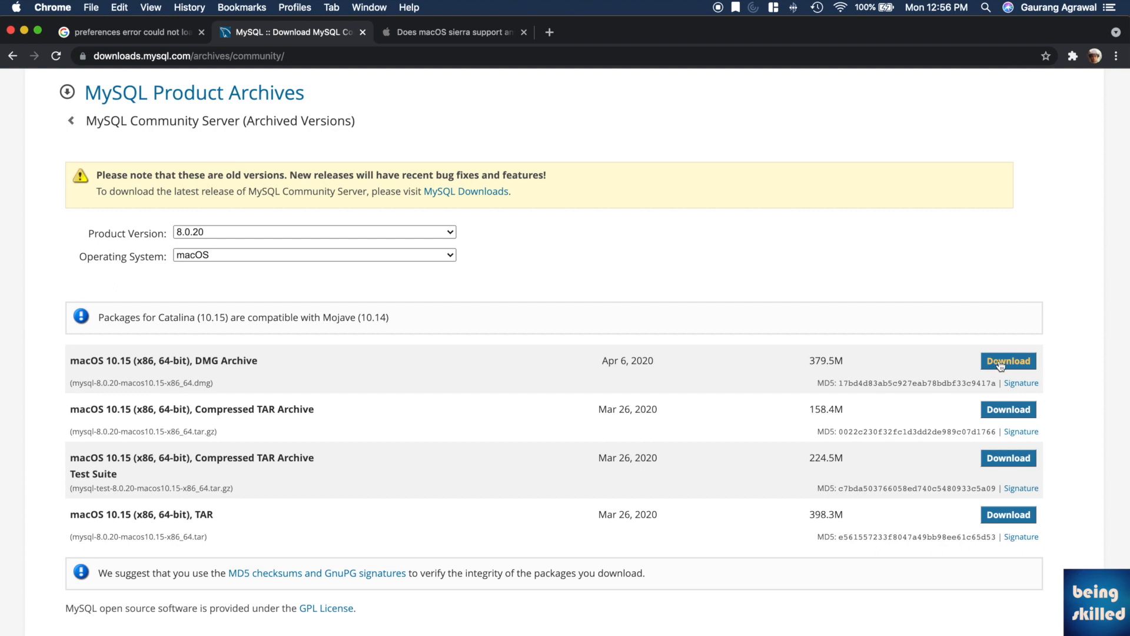
click(1007, 361)
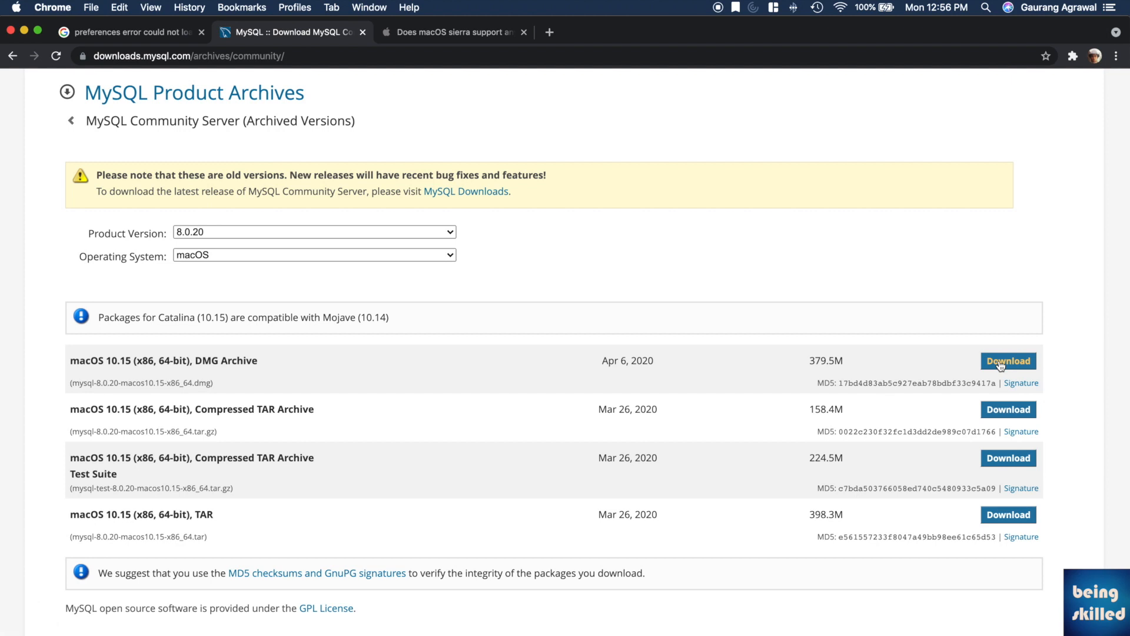
mouse_move(544, 315)
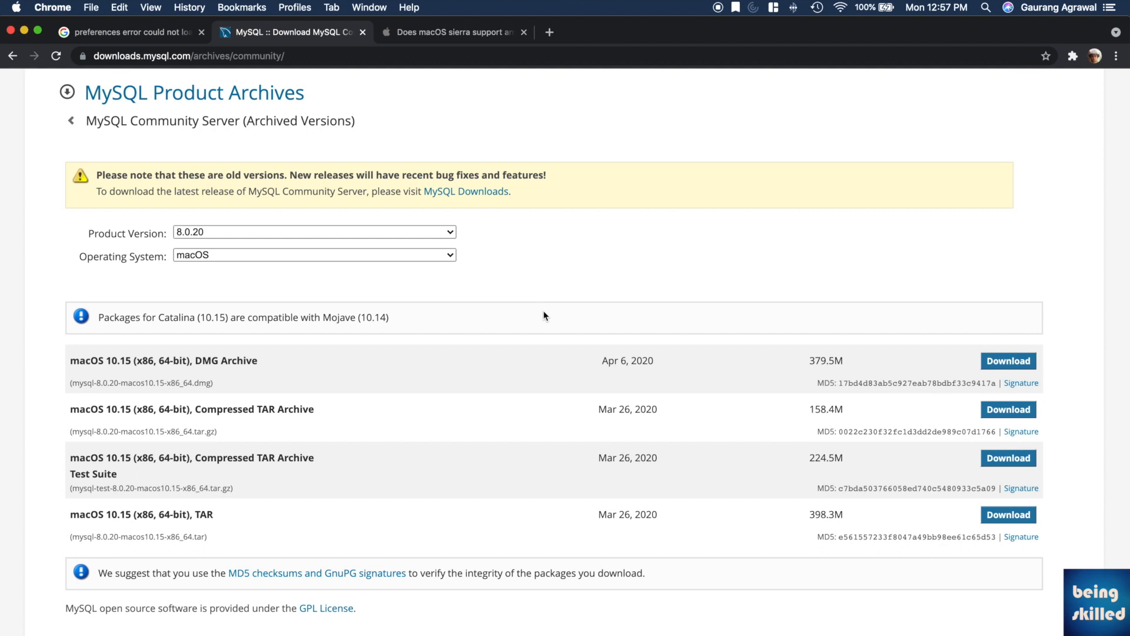
click(1007, 362)
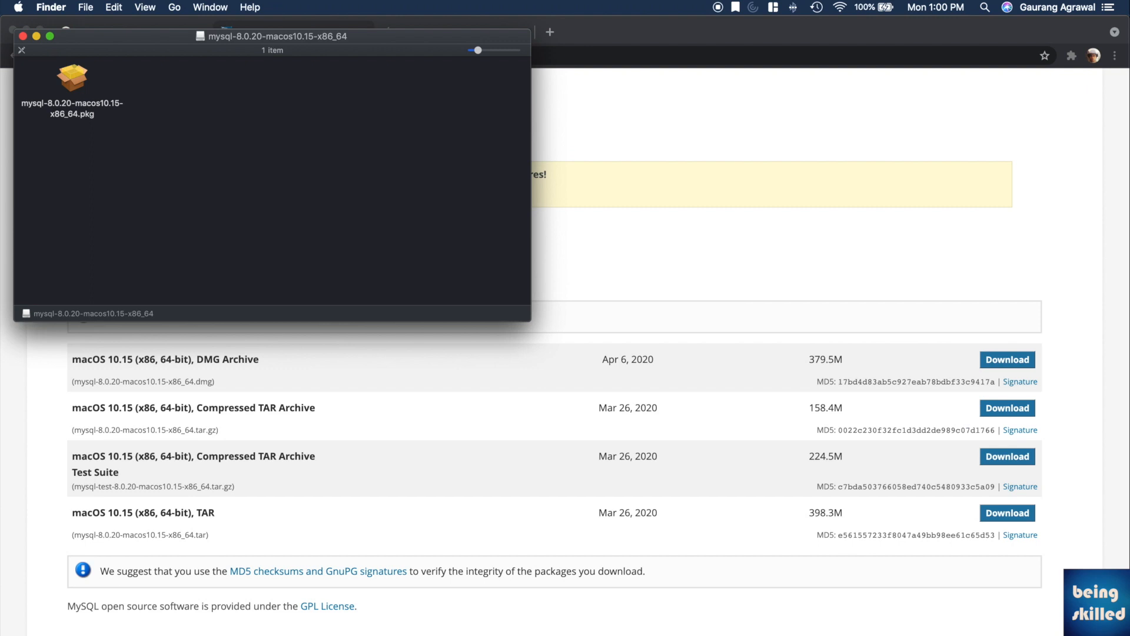
mouse_move(165, 228)
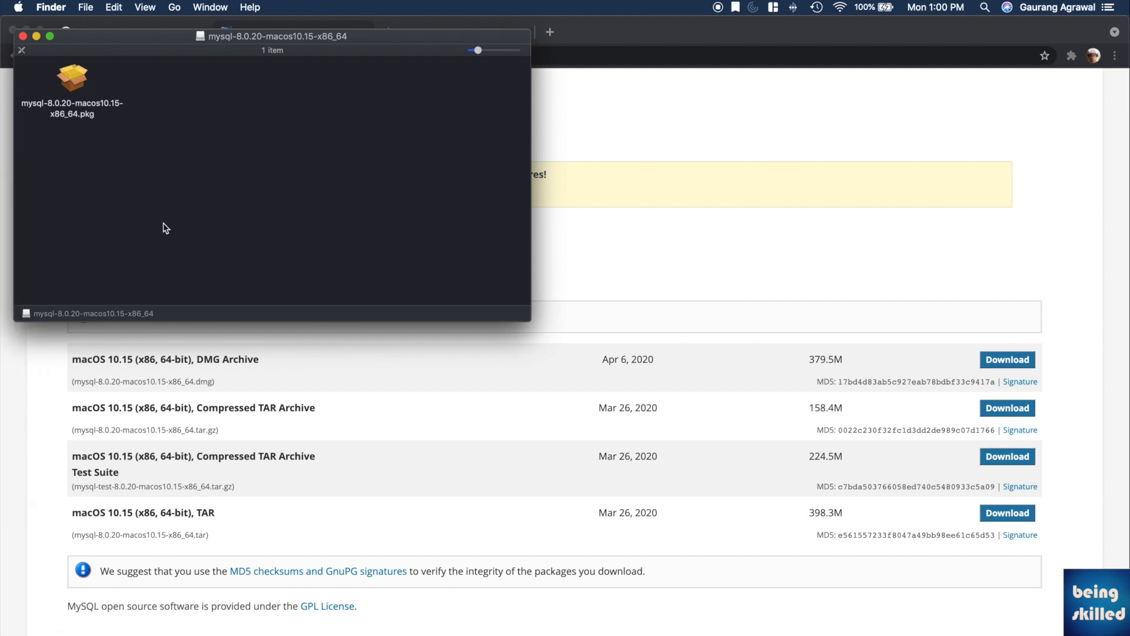
- Launch the mysql-8.0.20 package installer and agree to its software licence
double_click(68, 77)
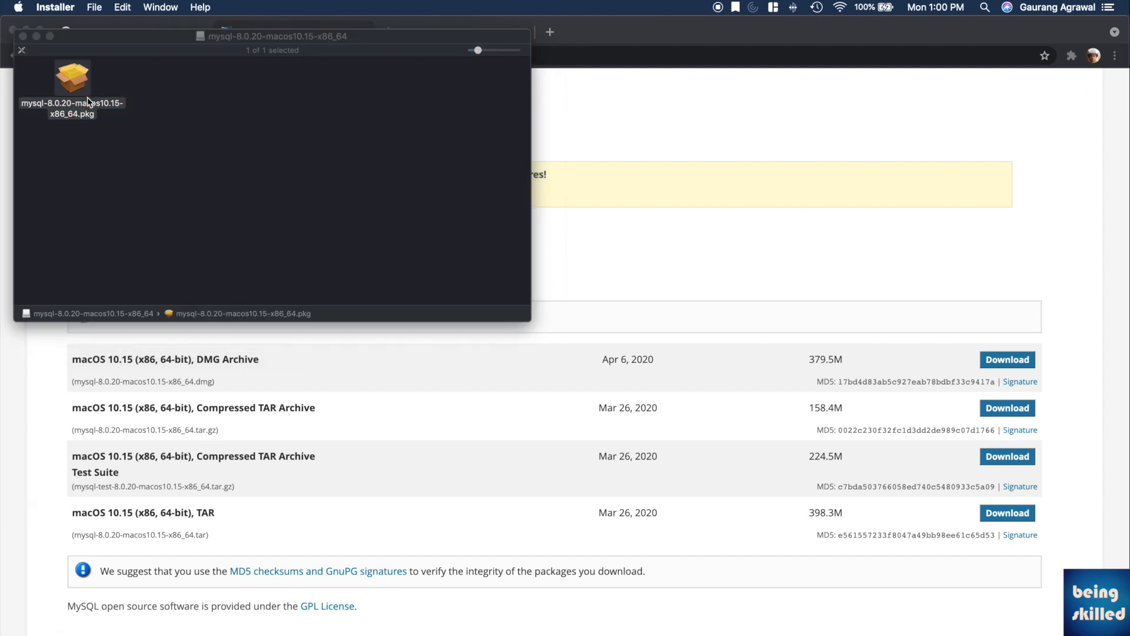
double_click(69, 75)
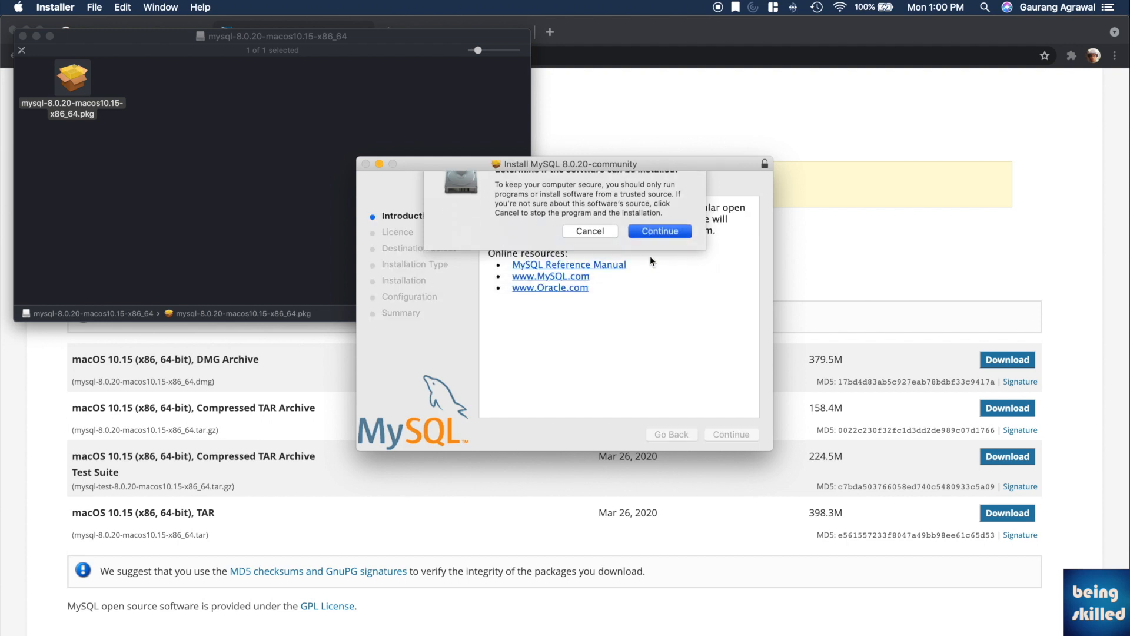
click(659, 231)
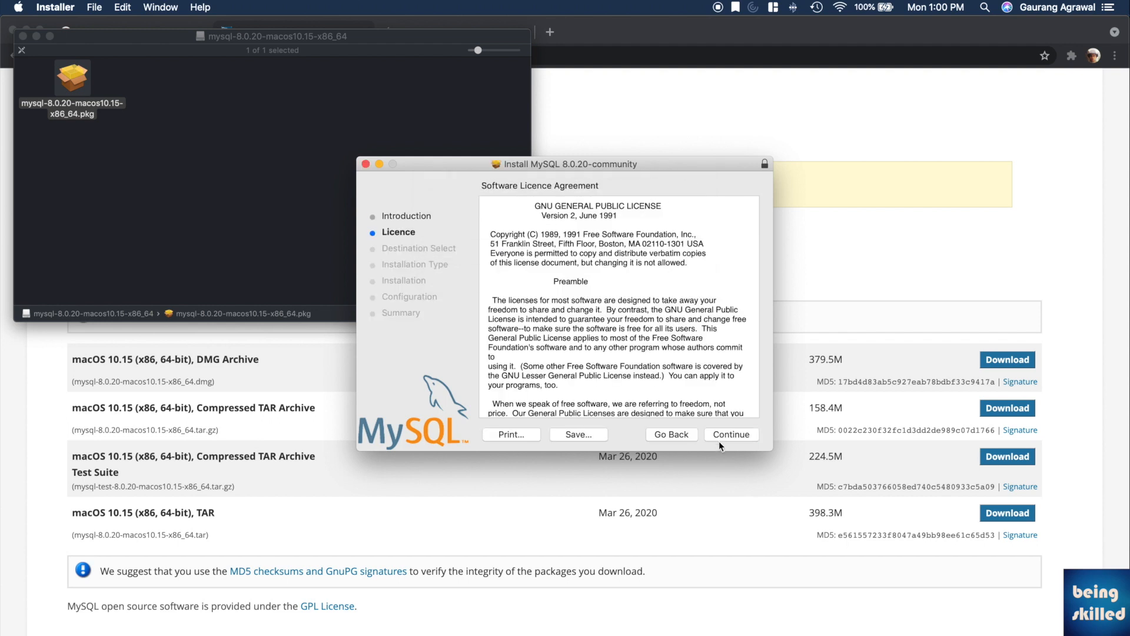
click(731, 435)
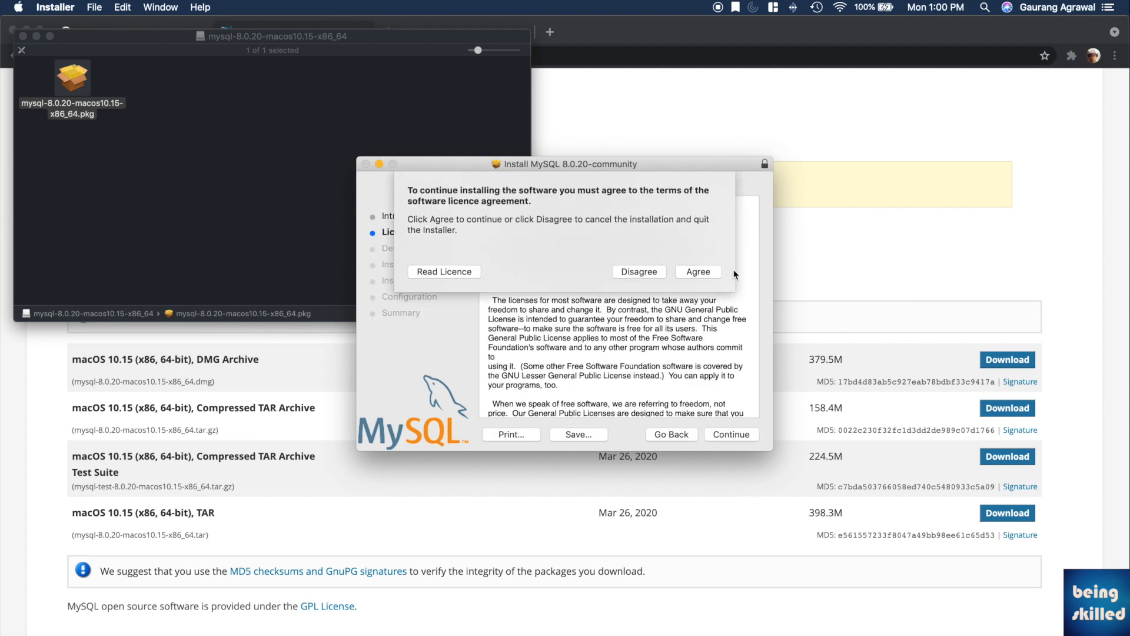
click(697, 270)
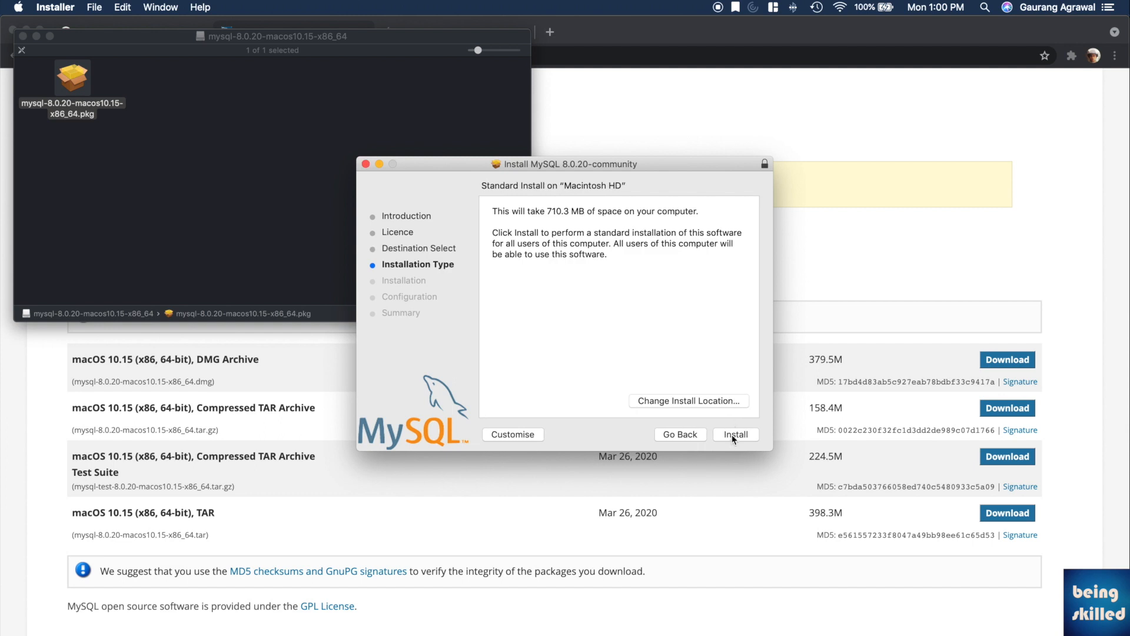
- Customise the install to include the MySQL Test package alongside the server
click(514, 434)
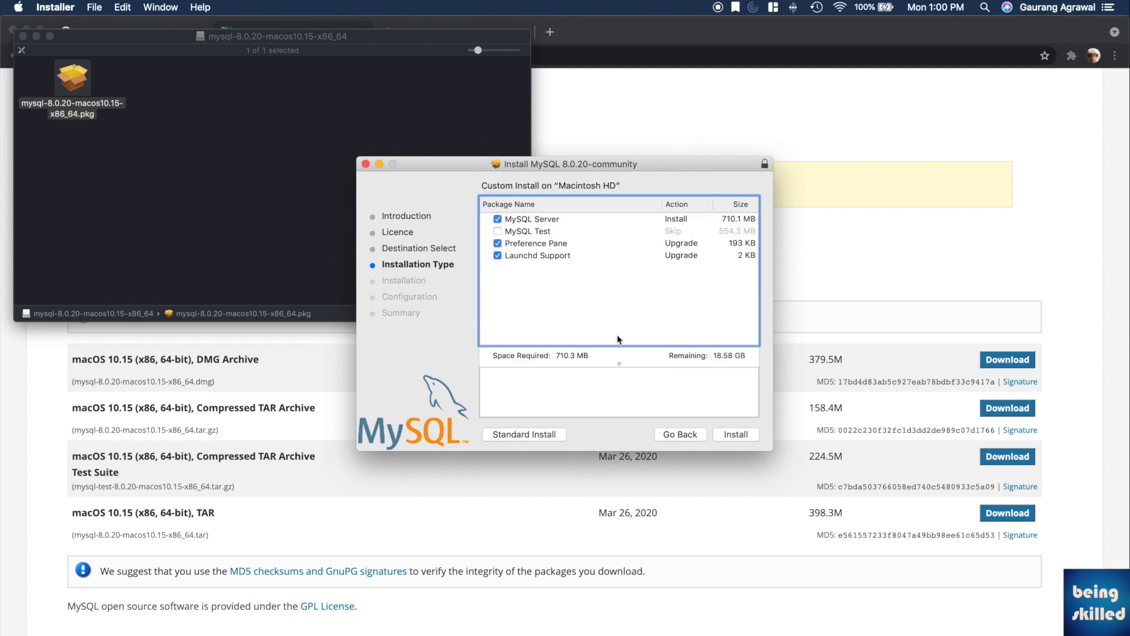
mouse_move(734, 428)
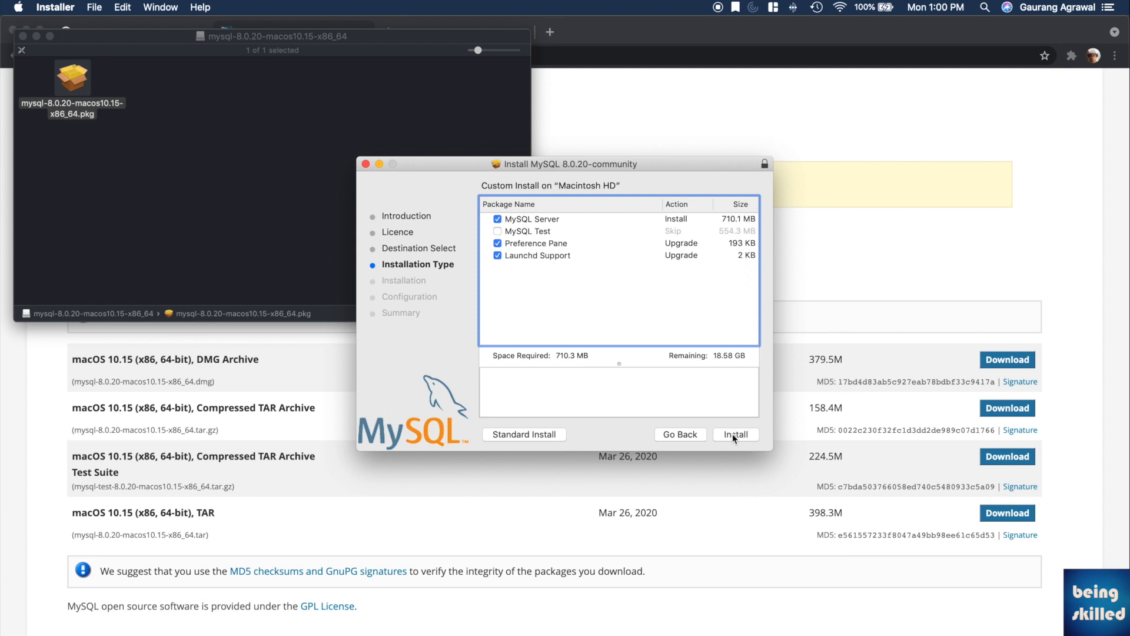
click(531, 231)
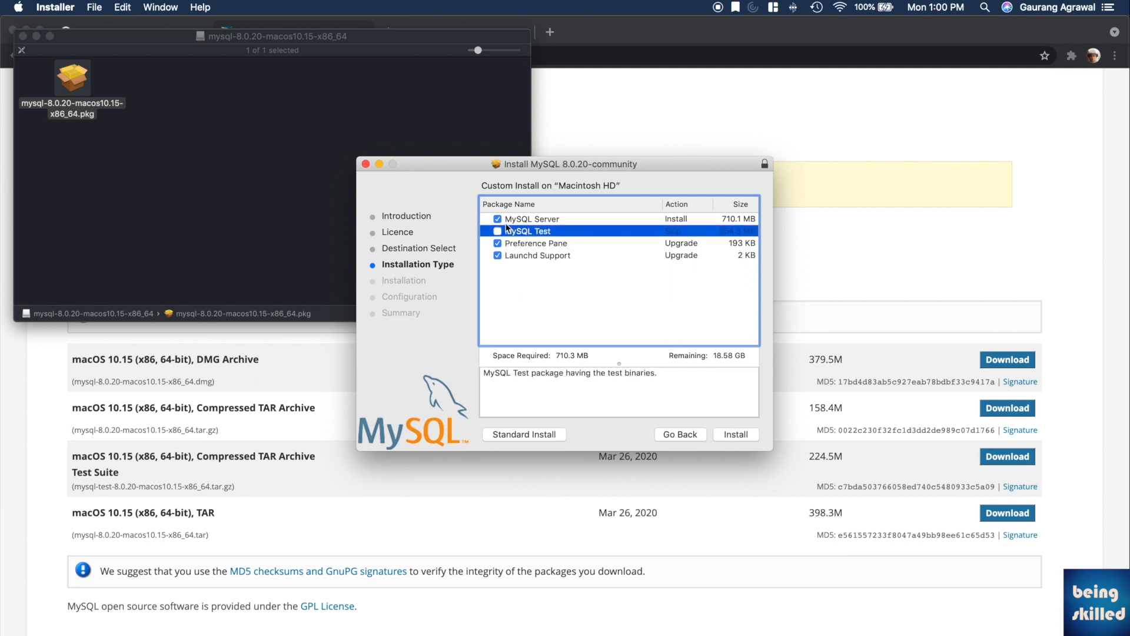
click(497, 230)
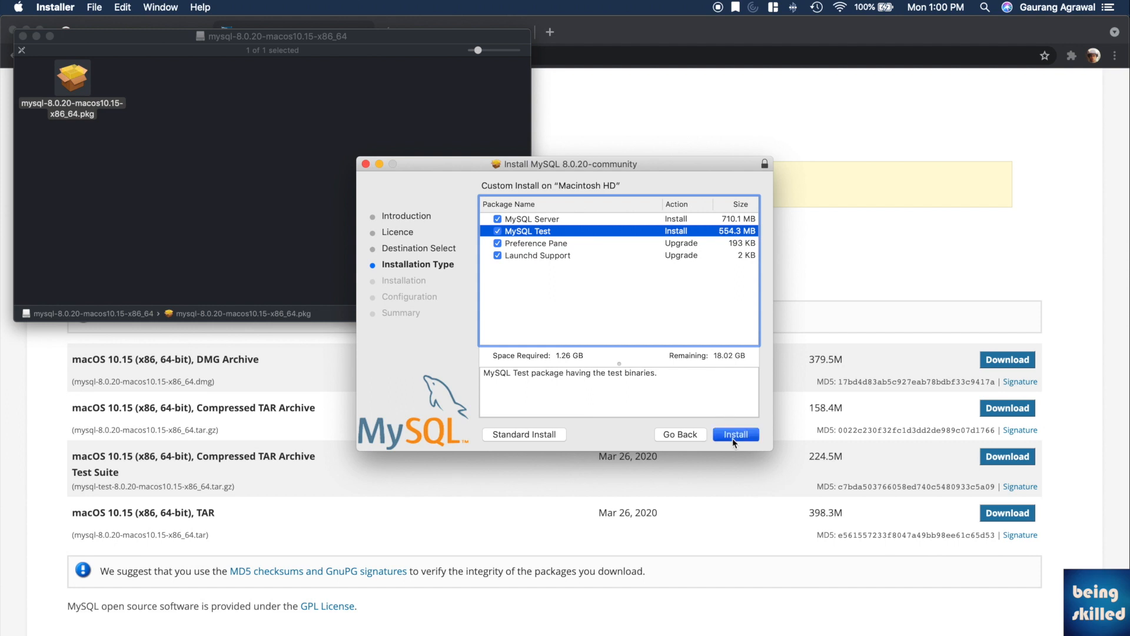
- Install the packages, keep strong password encryption, and finish with a root password entered
click(735, 435)
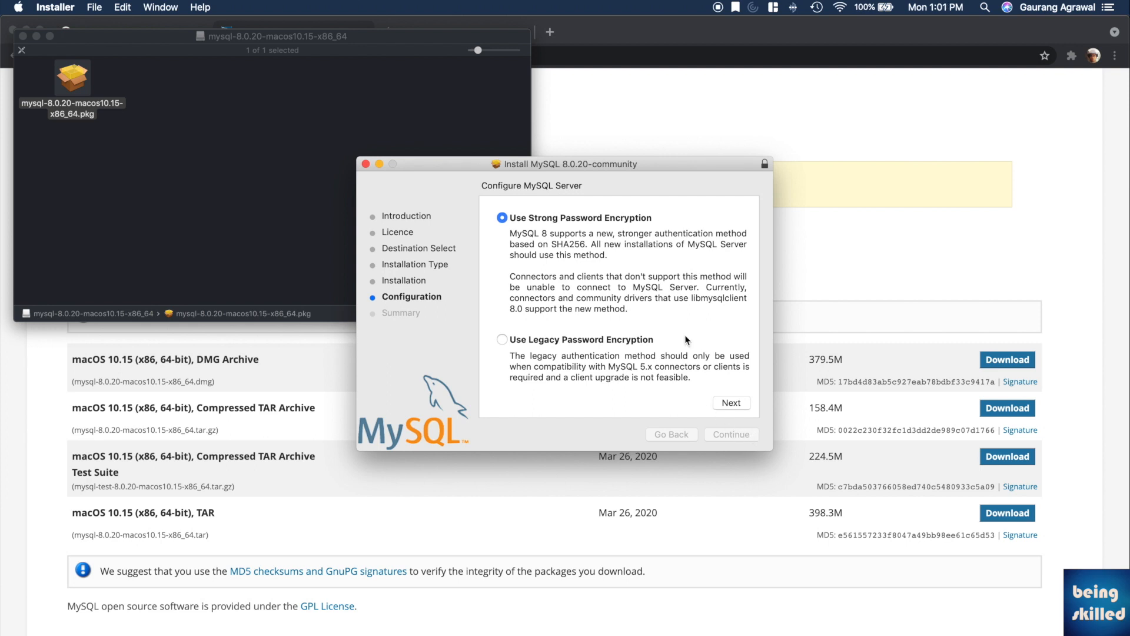
click(731, 403)
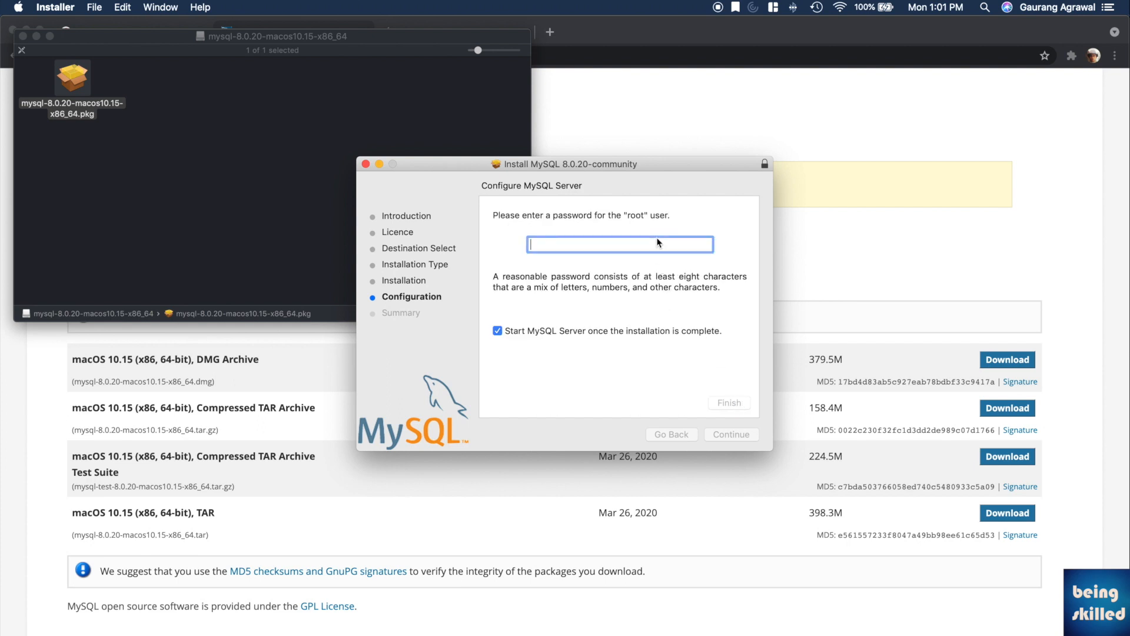
text(••)
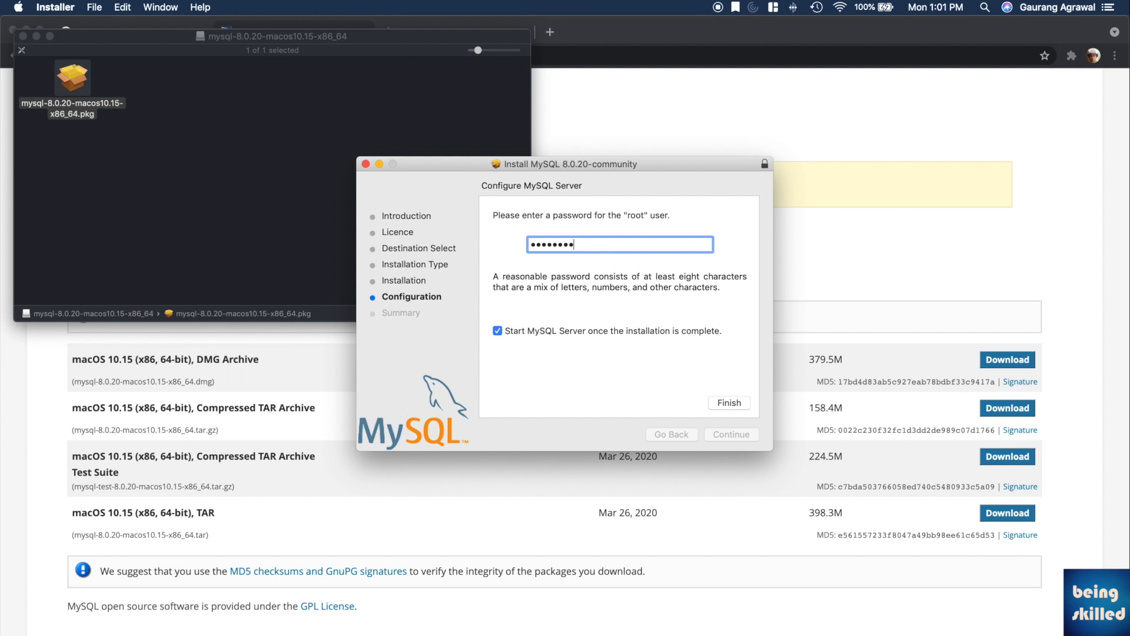
click(729, 402)
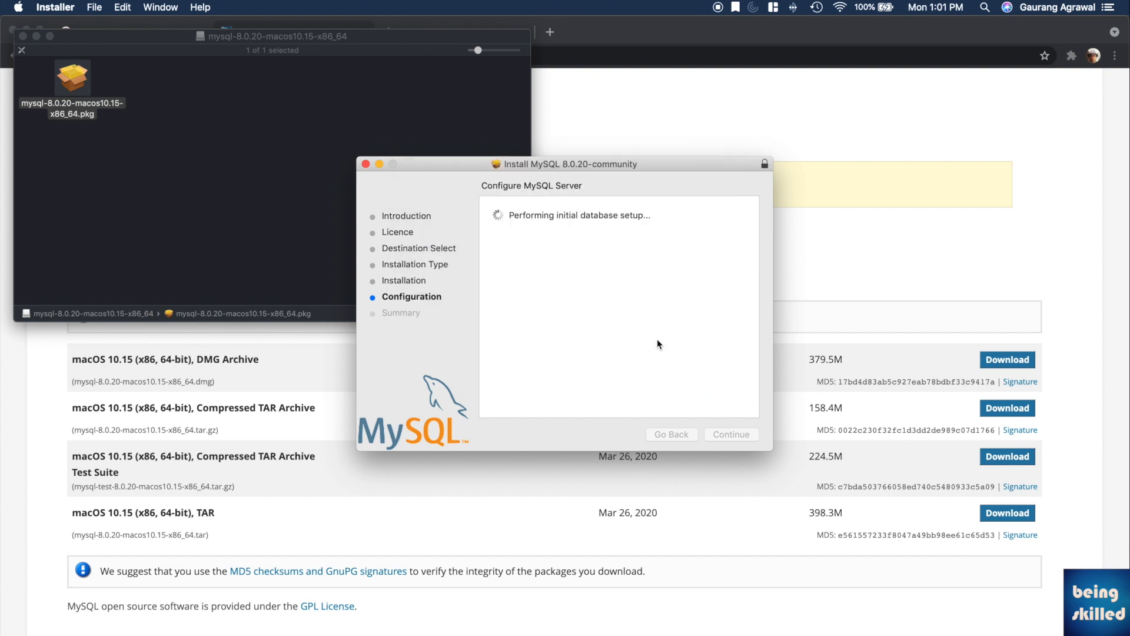
mouse_move(596, 242)
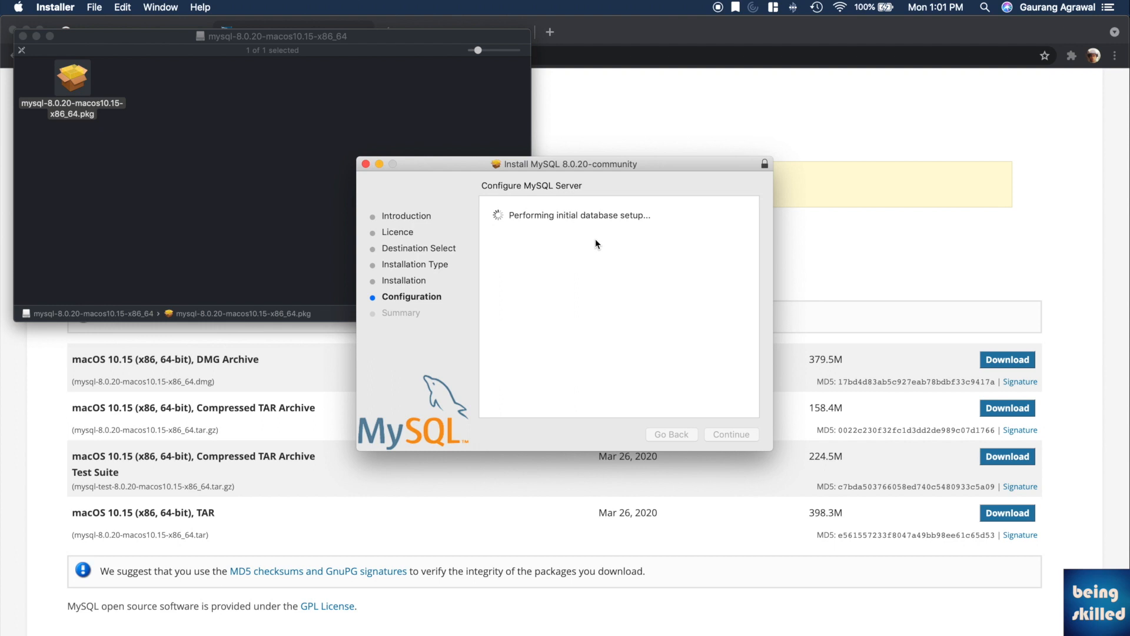
mouse_move(571, 349)
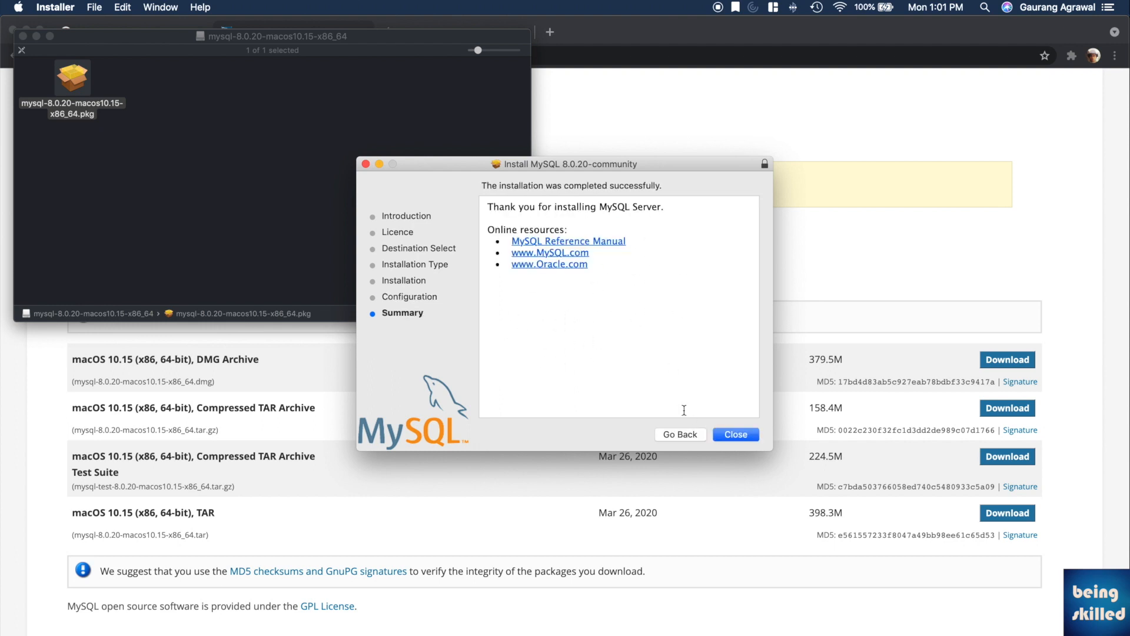
- Close the finished MySQL 8.0.20 installer
click(736, 435)
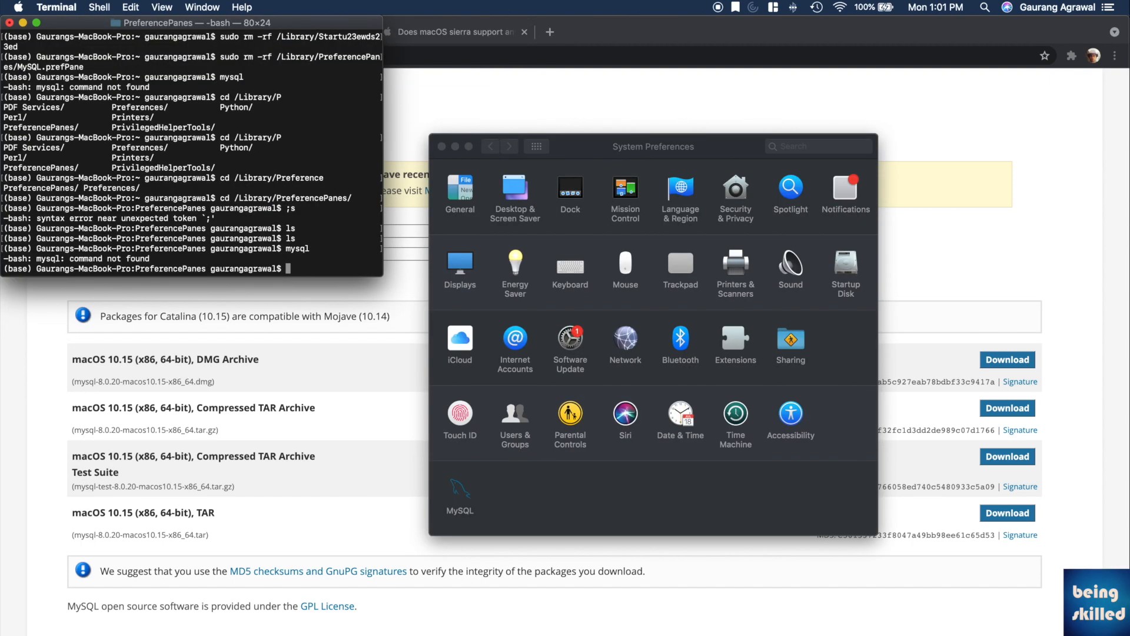
mouse_move(464, 276)
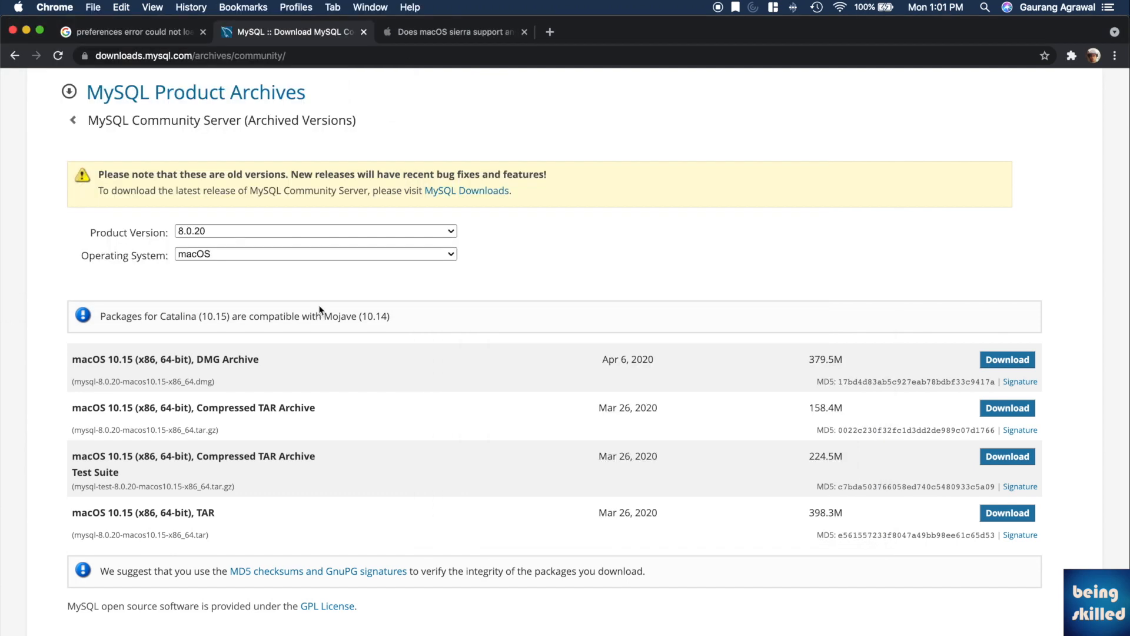
mouse_move(363, 210)
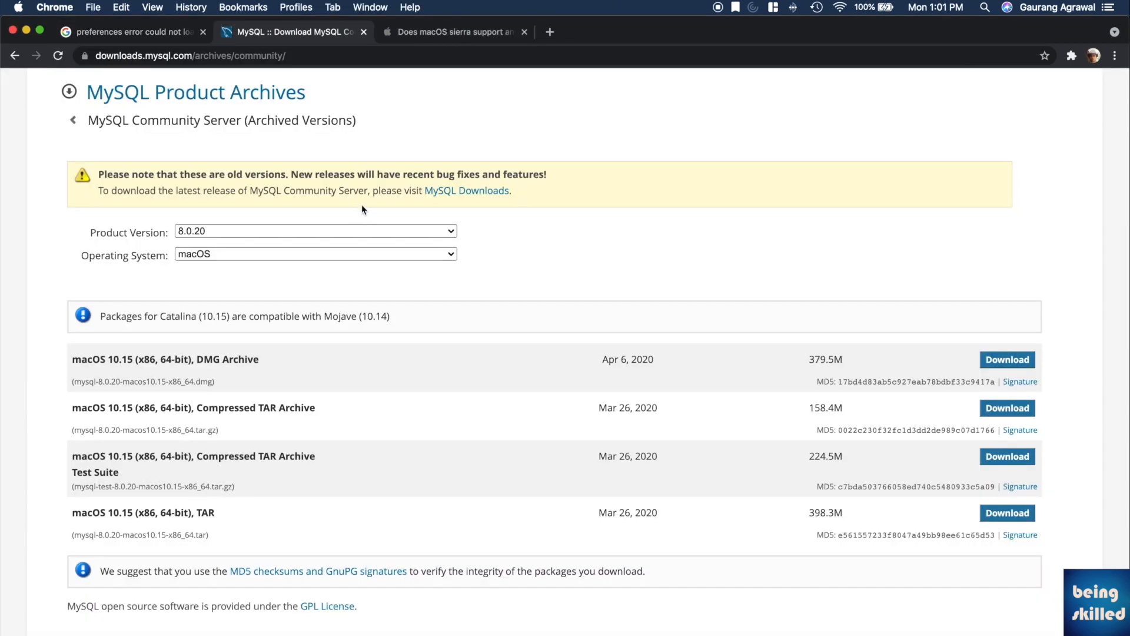
mouse_move(135, 87)
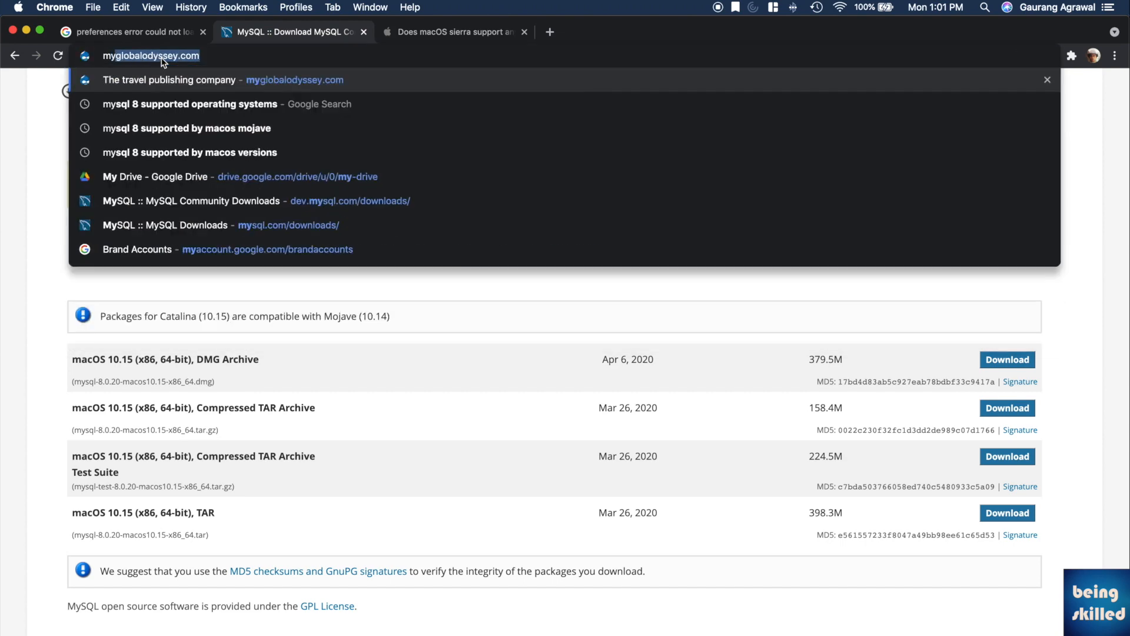
- Search 'mysql' and go to the dev.mysql.com documentation home page
text(mysql.com/downloads/file/?id=507344)
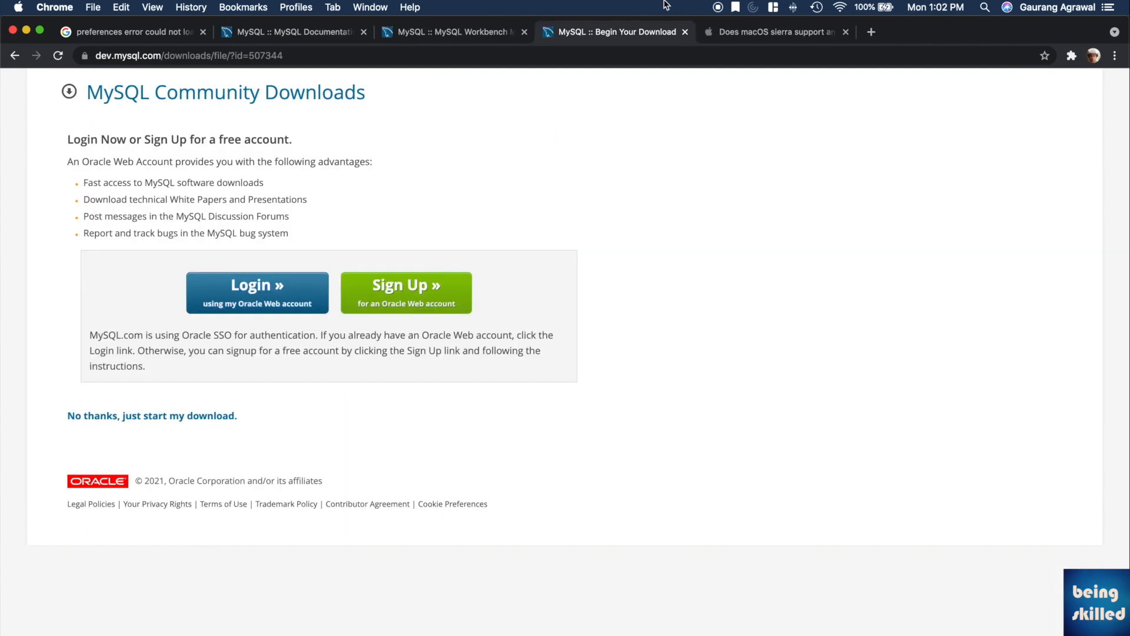
click(289, 32)
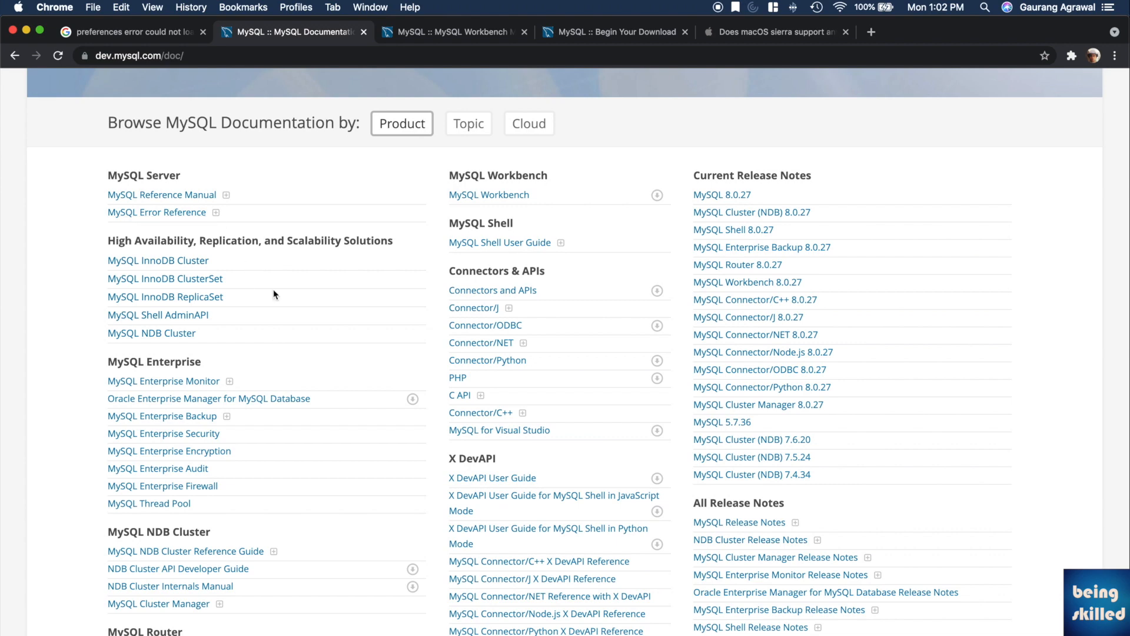
scroll(down, 3)
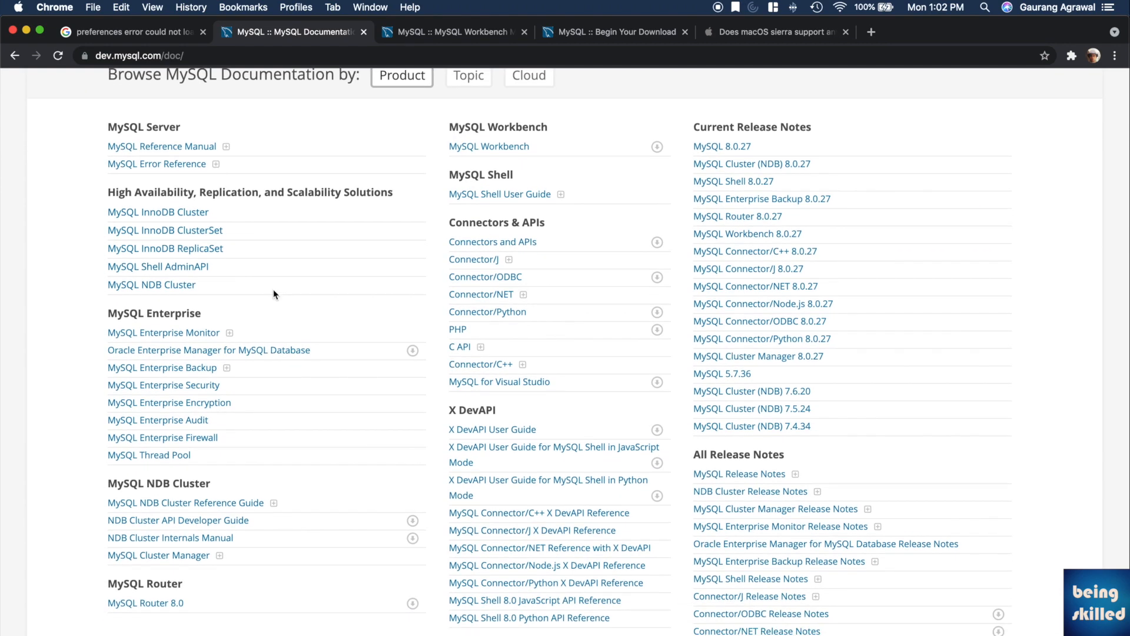
mouse_move(429, 227)
text(server)
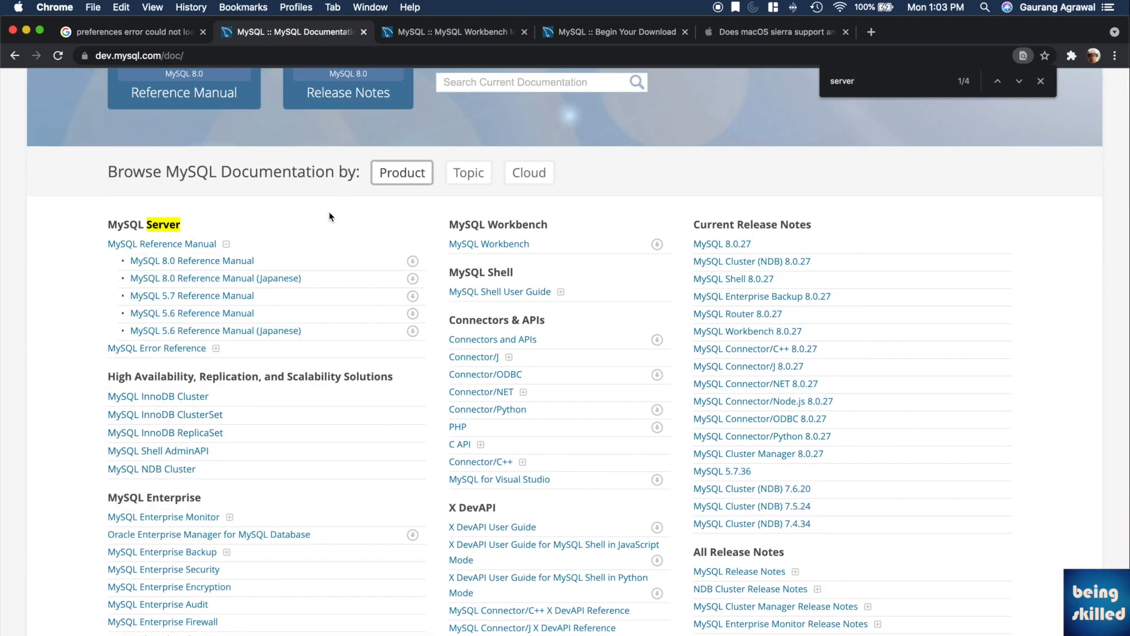
- Navigate the MySQL 8.0 Reference Manual to Installing MySQL on macOS and its Launch Daemon section
click(192, 260)
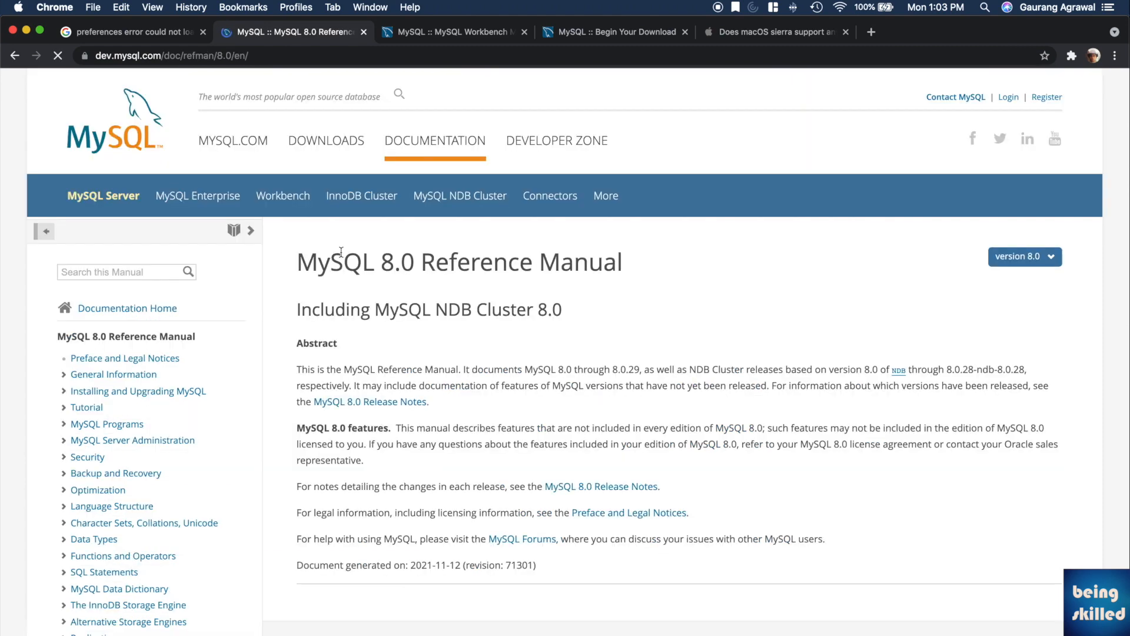
scroll(down, 3)
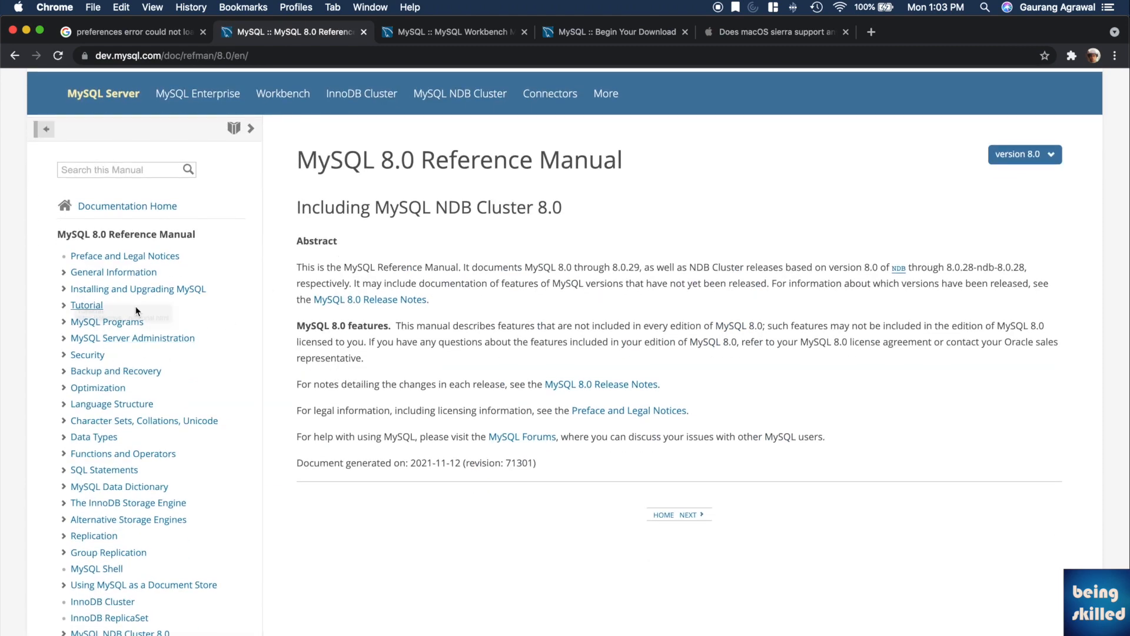
click(138, 289)
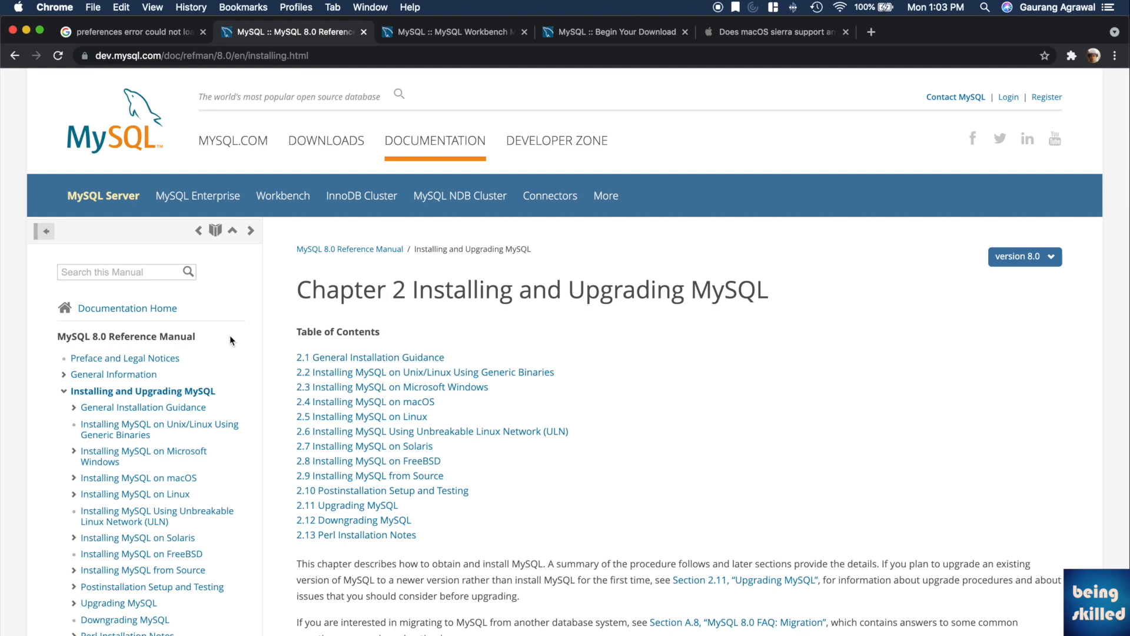
scroll(down, 3)
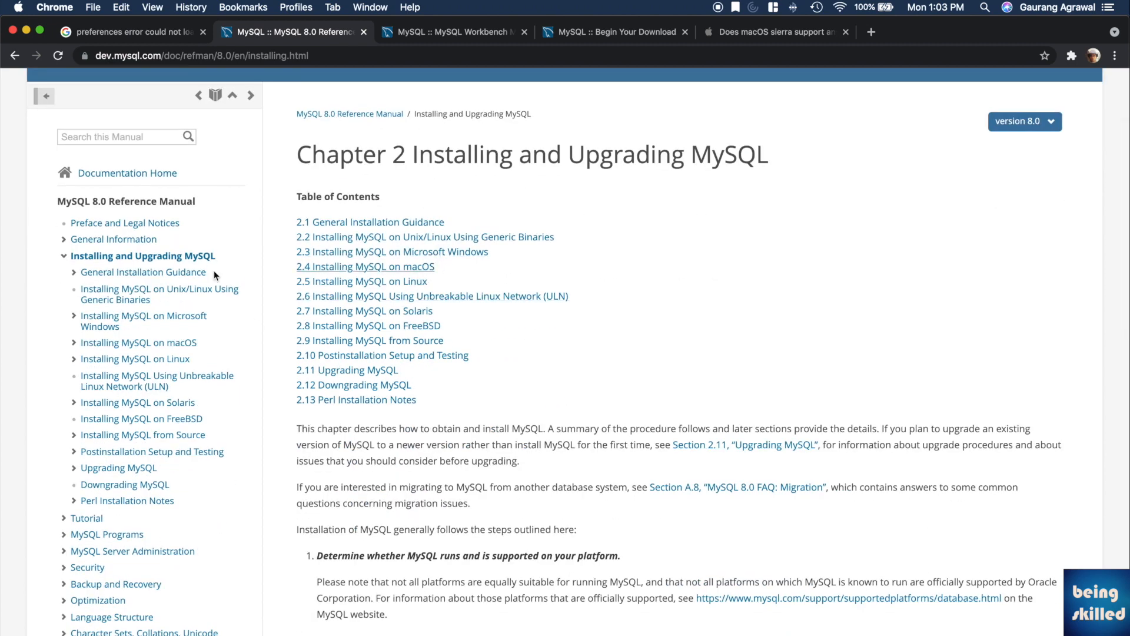
click(373, 266)
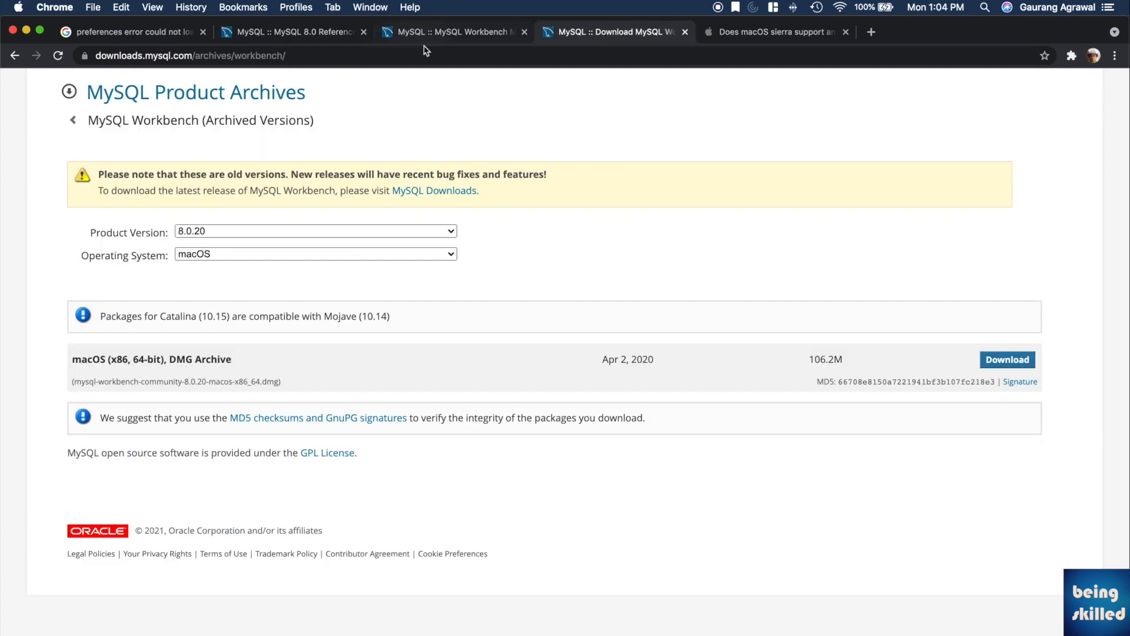
click(296, 31)
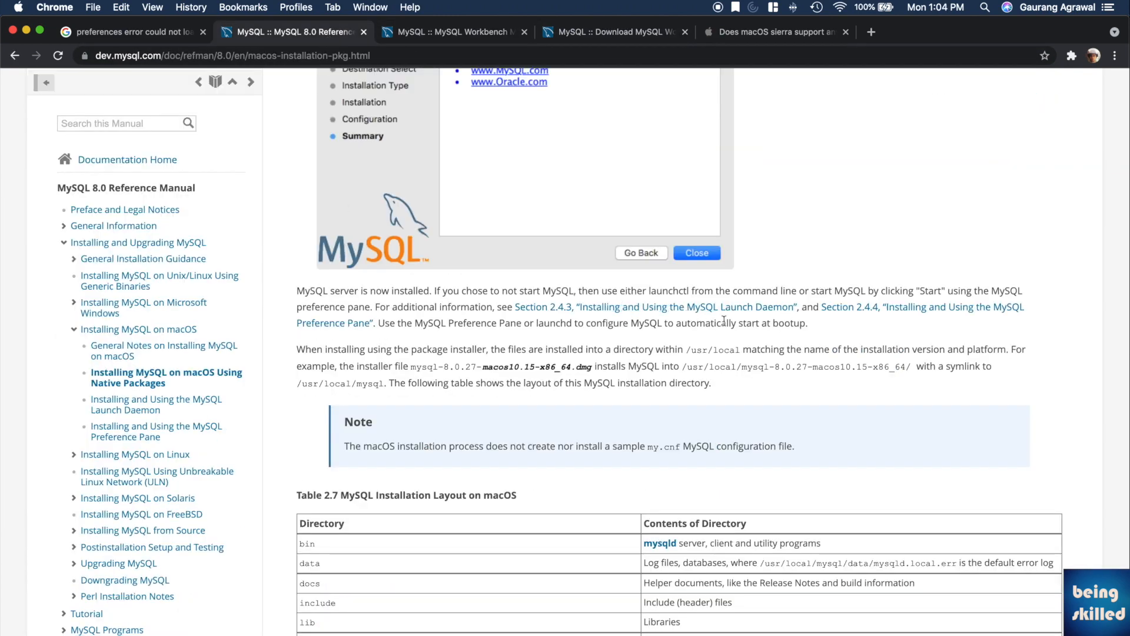
scroll(down, 3)
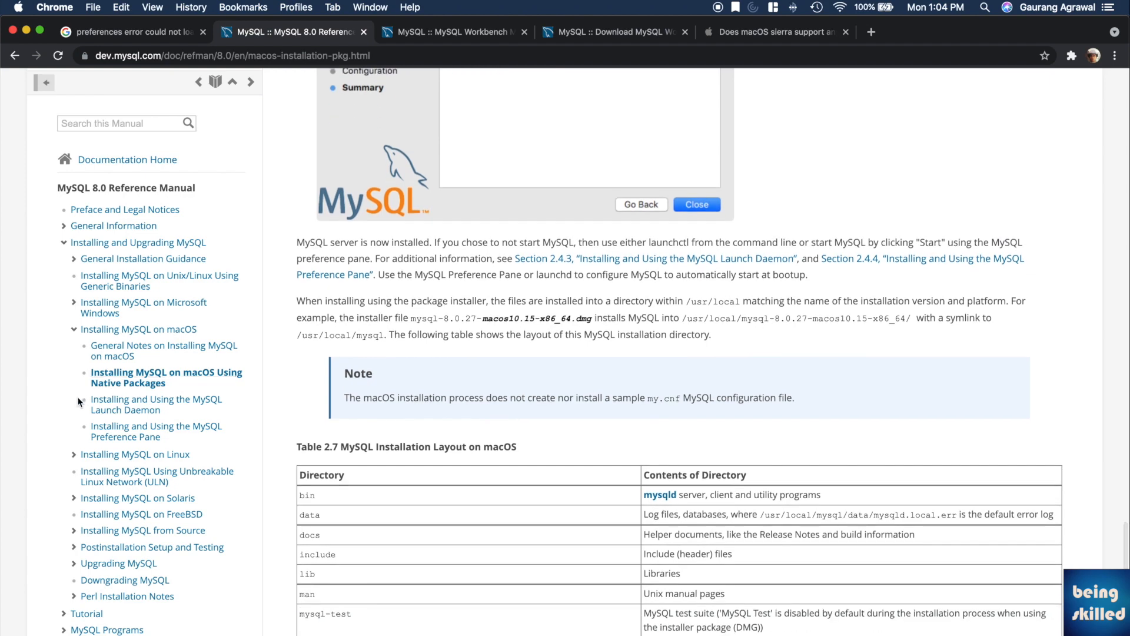
click(156, 405)
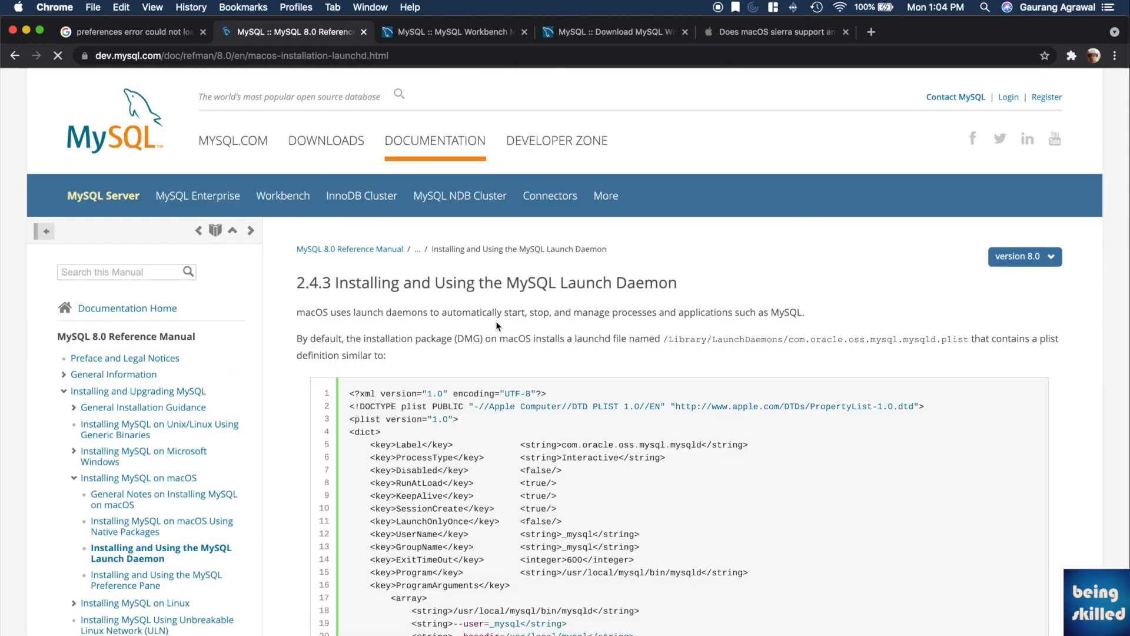
- Read down the launch daemon page and select the launchctl load -w command that starts MySQL at bootup
scroll(down, 3)
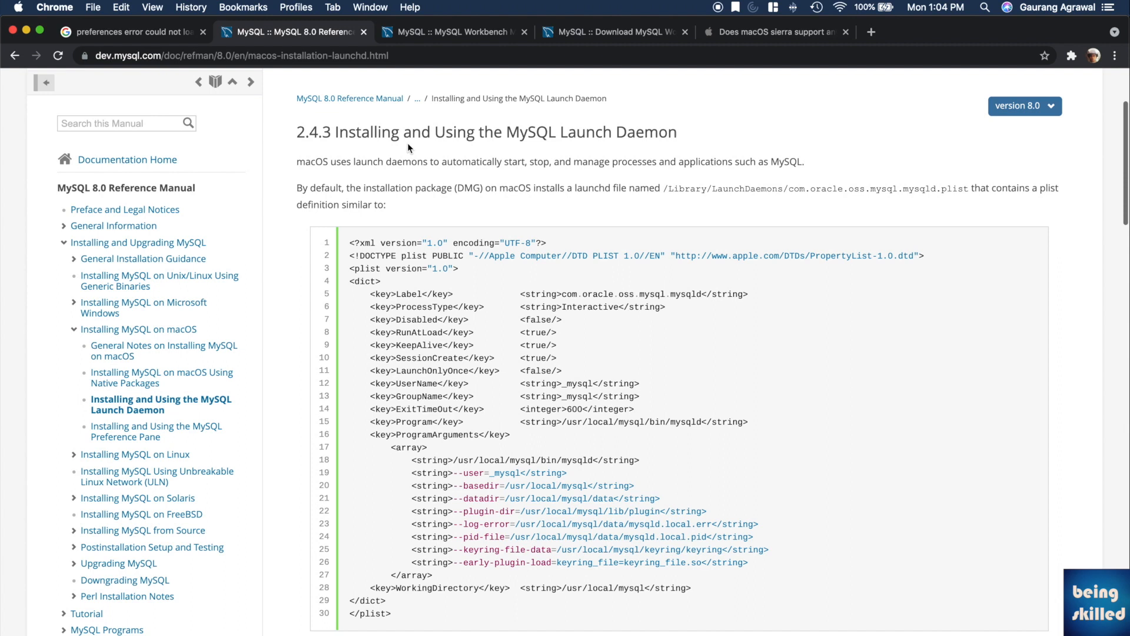
mouse_move(564, 186)
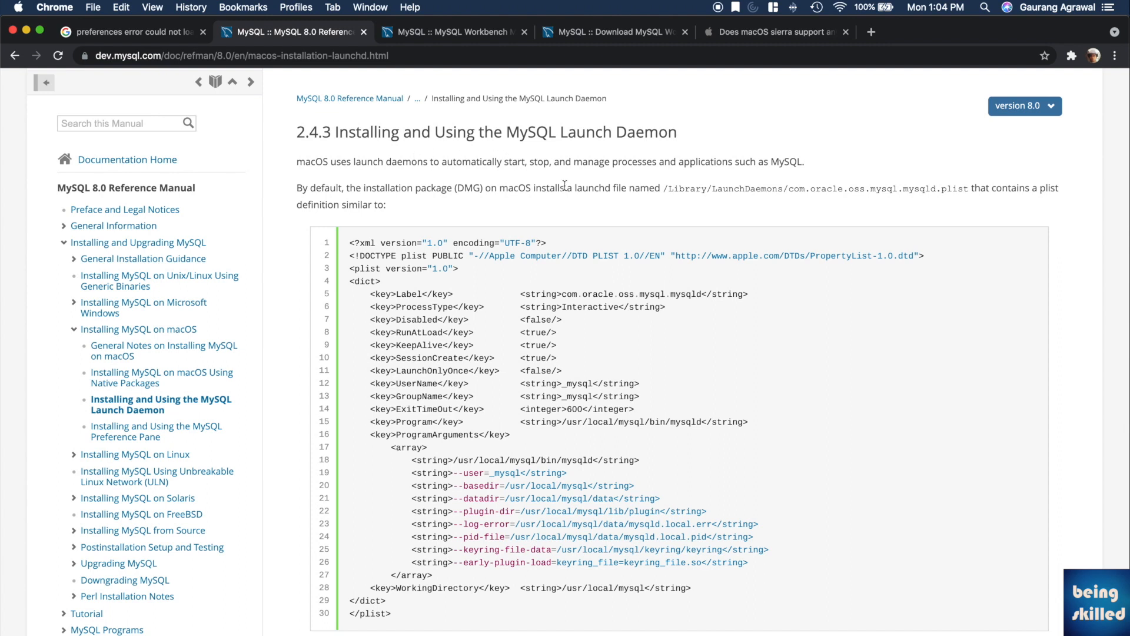
mouse_move(653, 187)
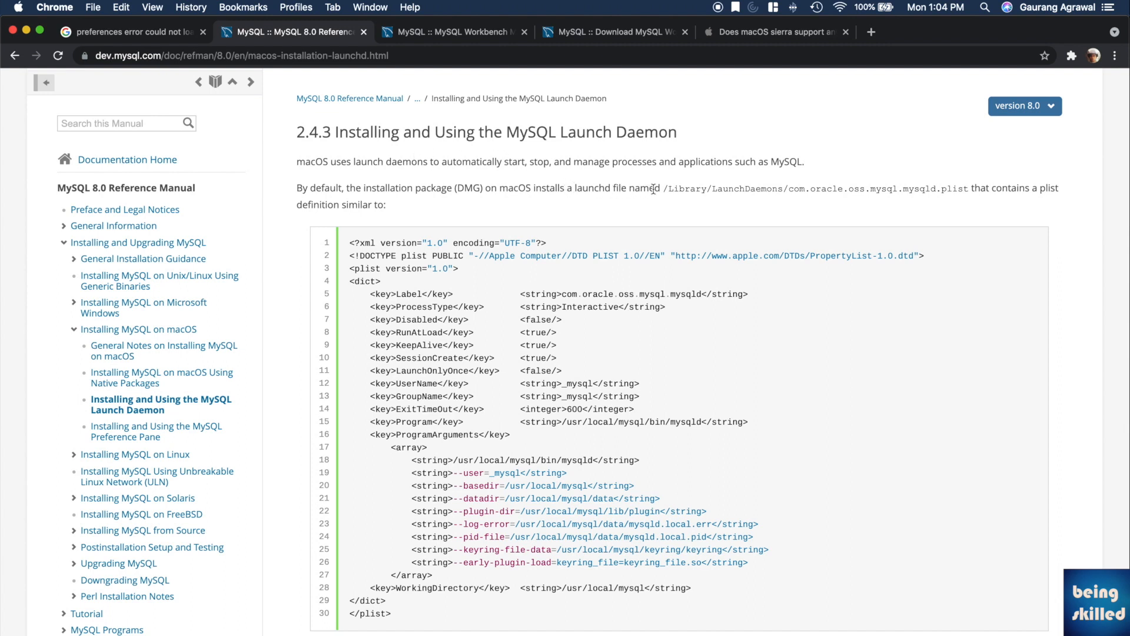
scroll(down, 3)
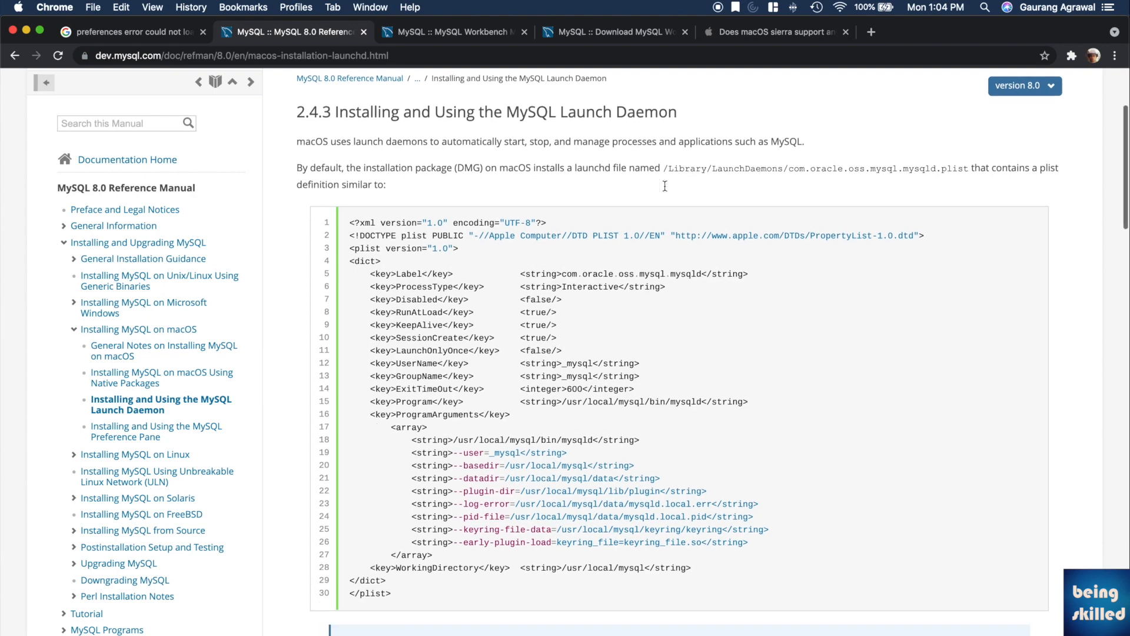
scroll(down, 3)
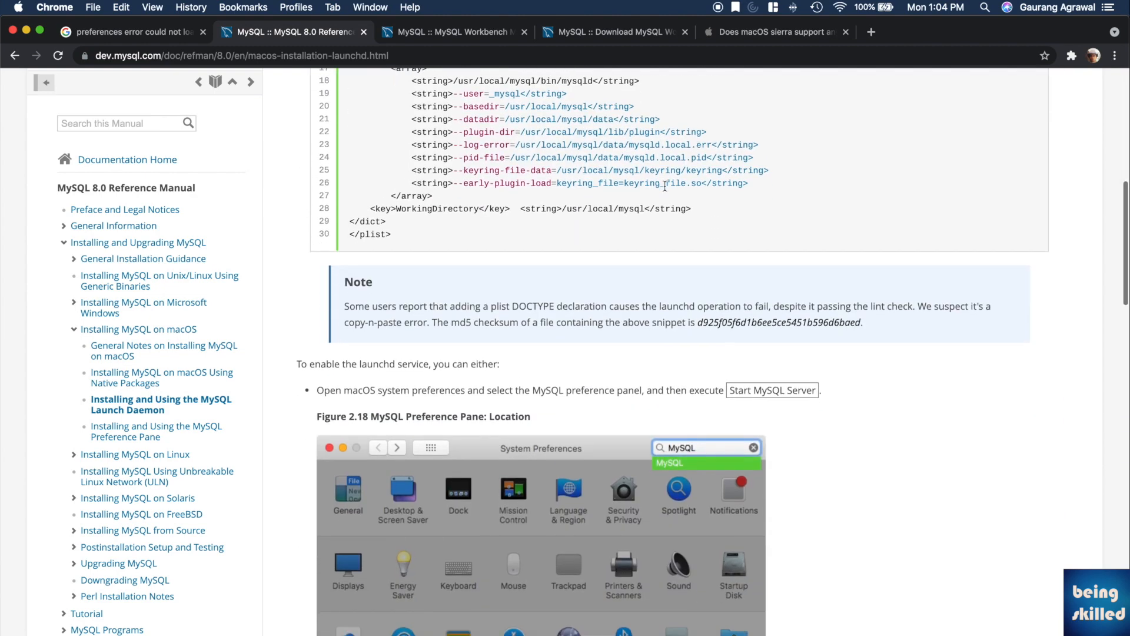
scroll(down, 3)
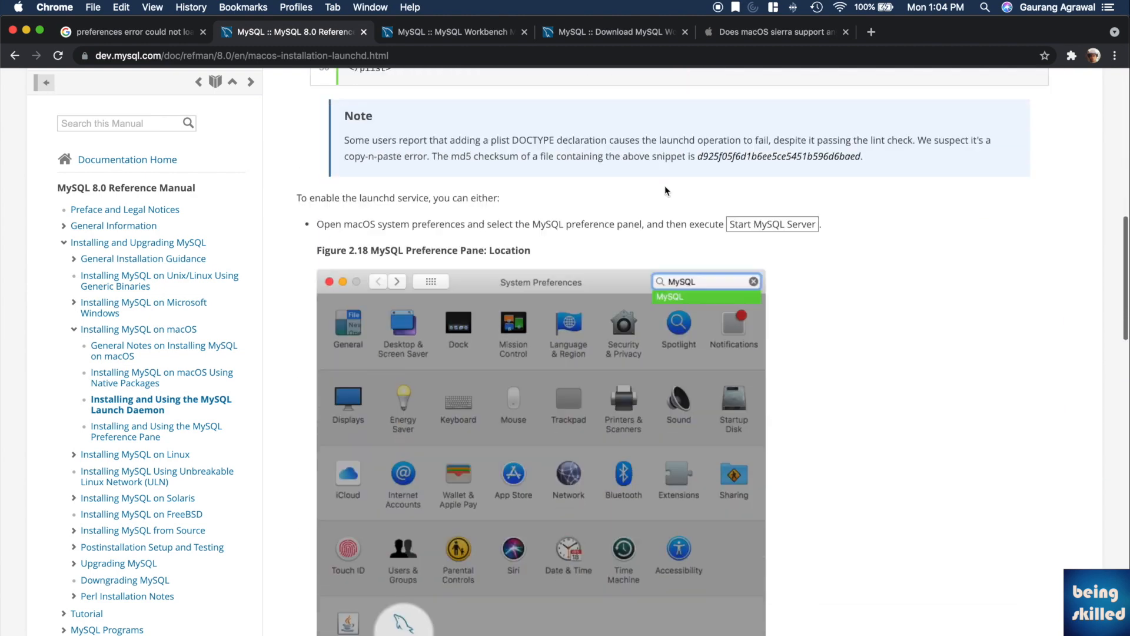
scroll(down, 3)
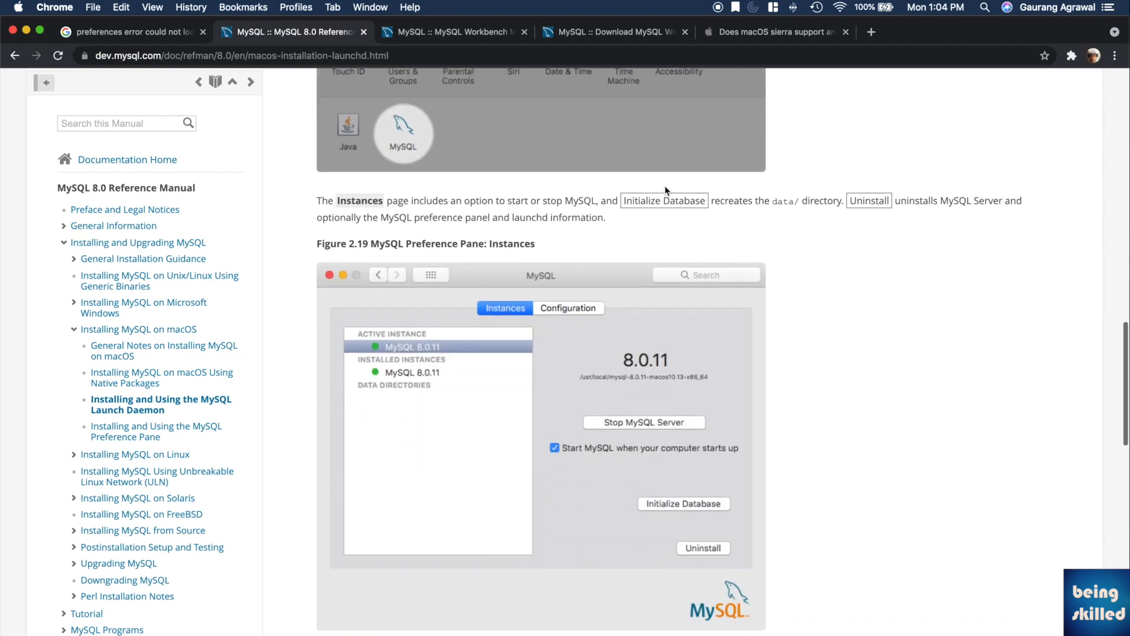
scroll(down, 3)
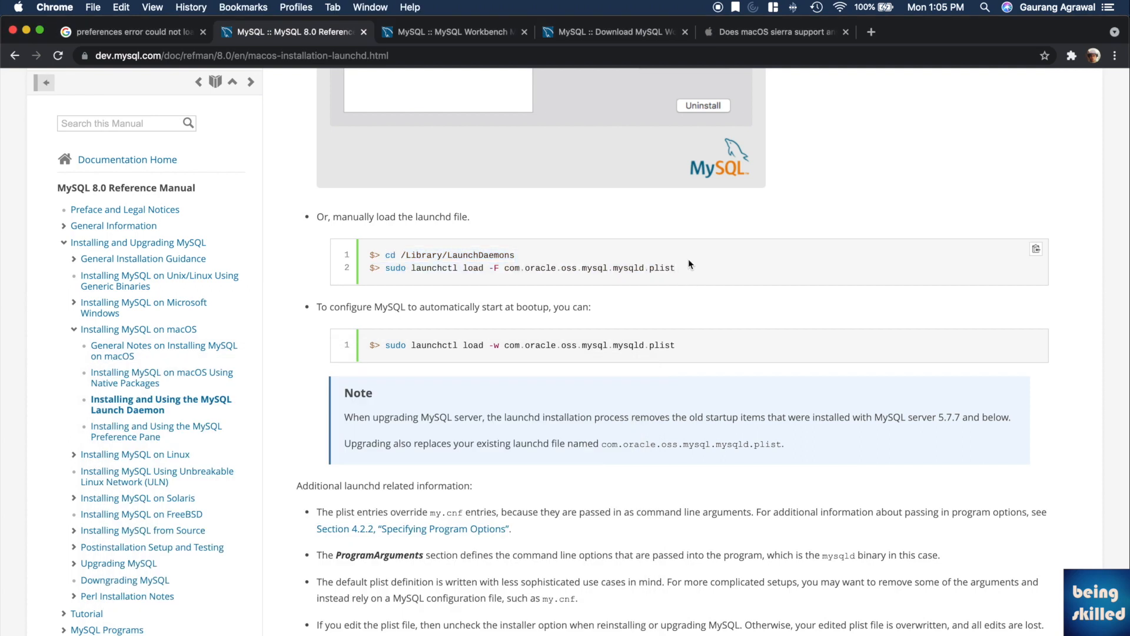
drag(382, 268, 676, 267)
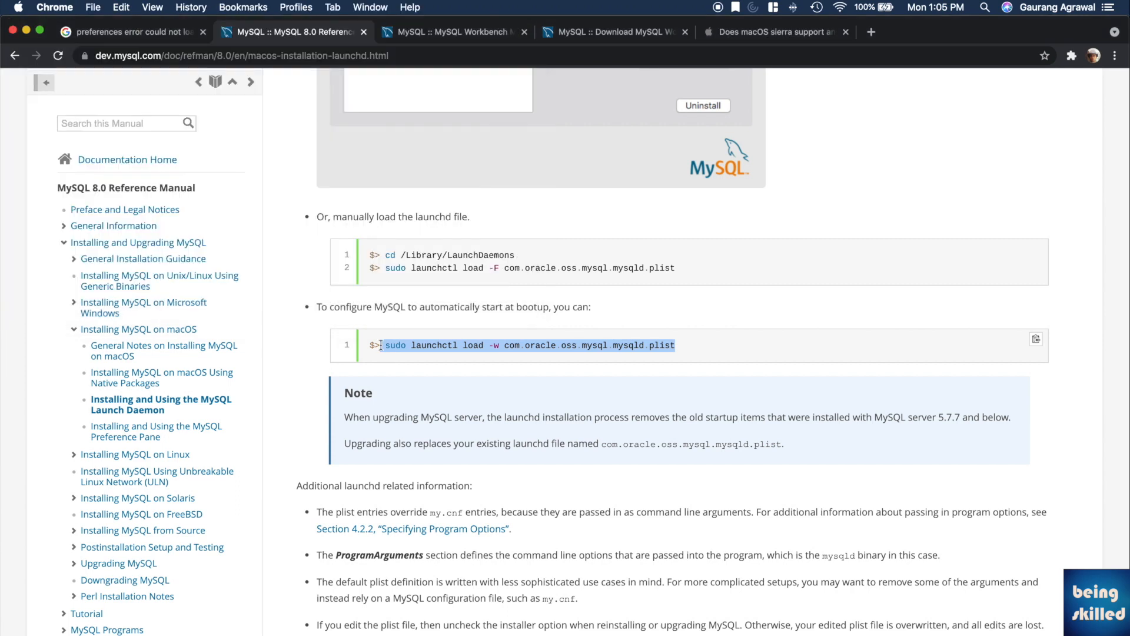
click(161, 376)
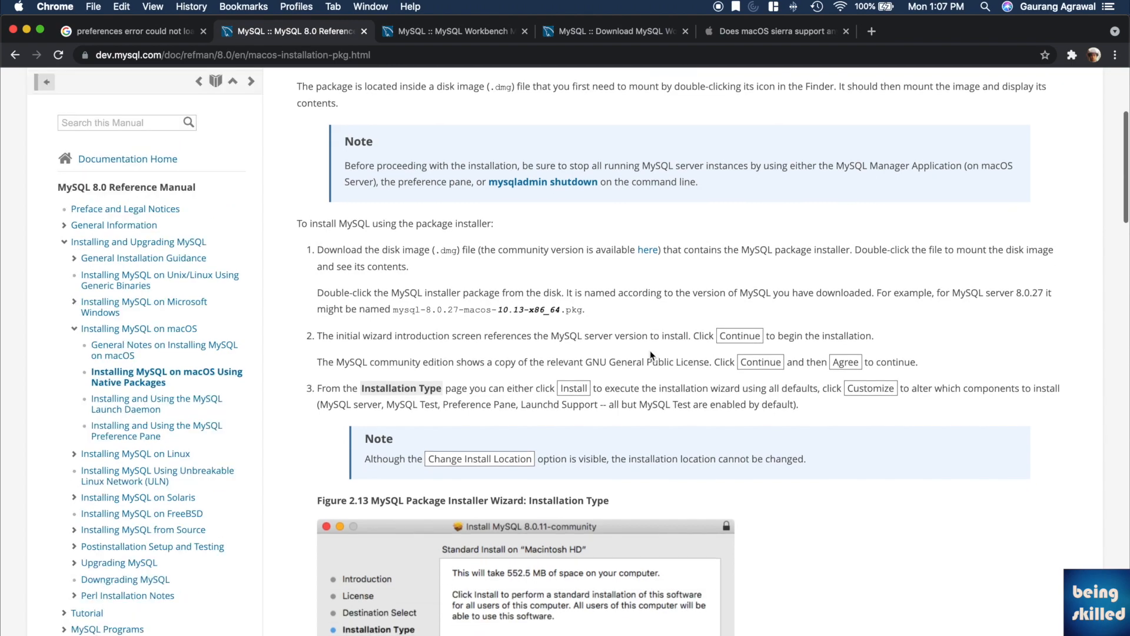
- Read down the Native Packages page and move on to the General Notes with the mysql aliases
scroll(down, 3)
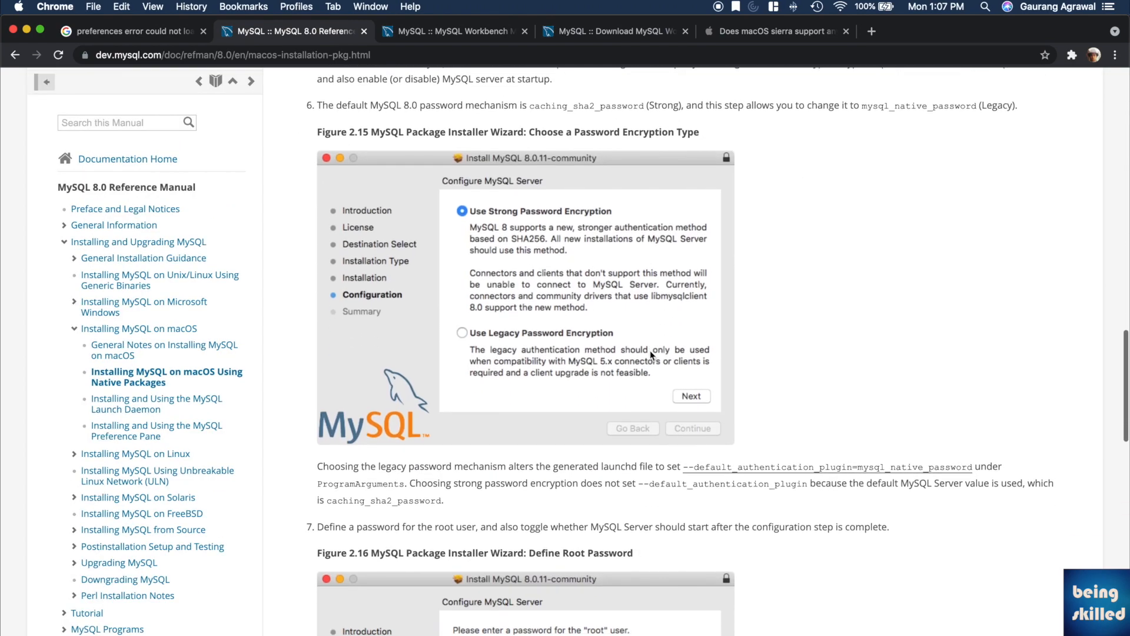
scroll(down, 3)
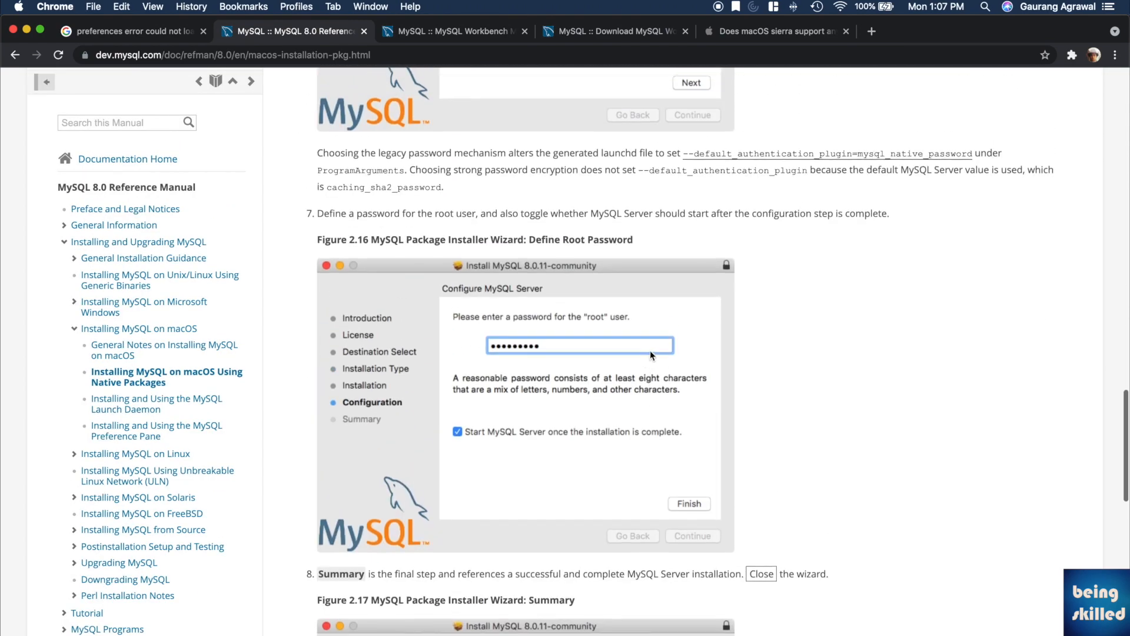
scroll(down, 3)
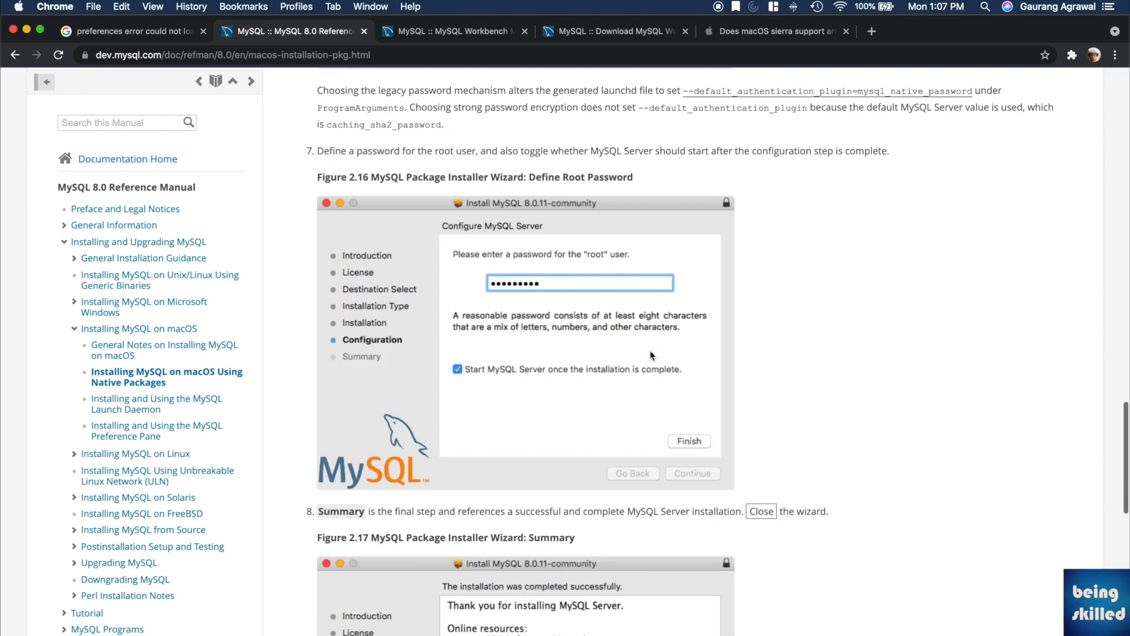
scroll(down, 3)
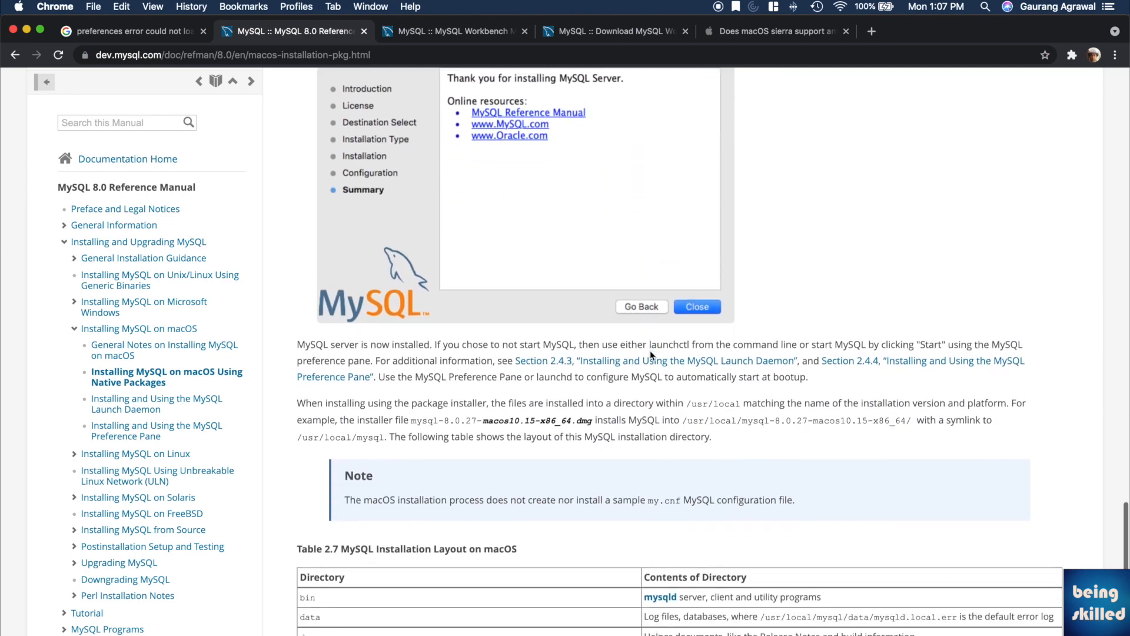
scroll(down, 3)
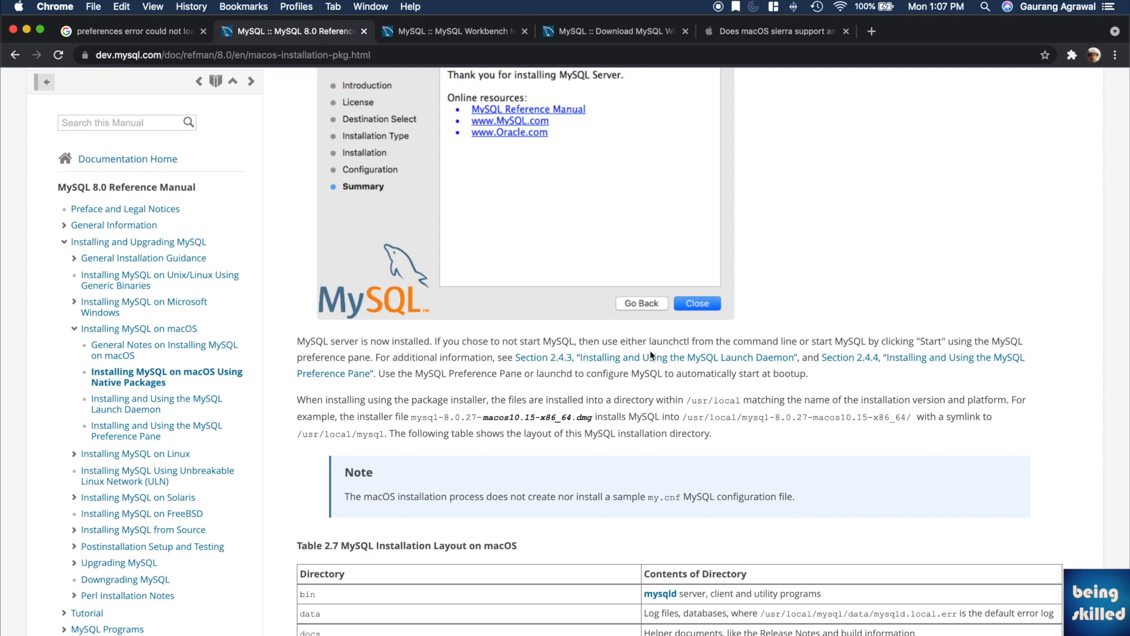
scroll(down, 3)
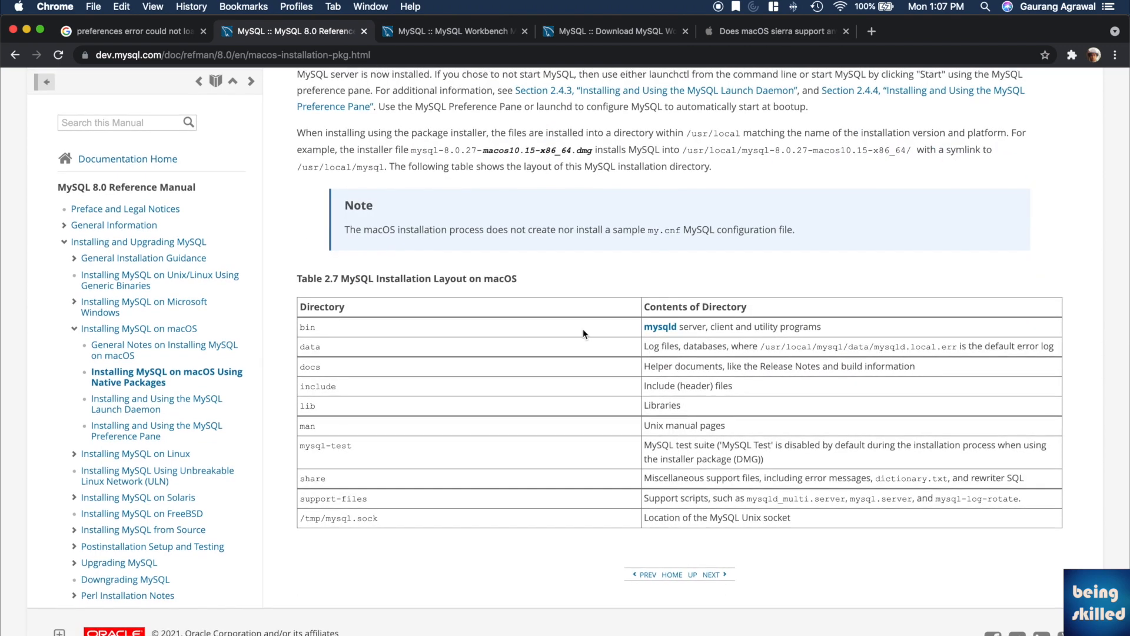
mouse_move(165, 409)
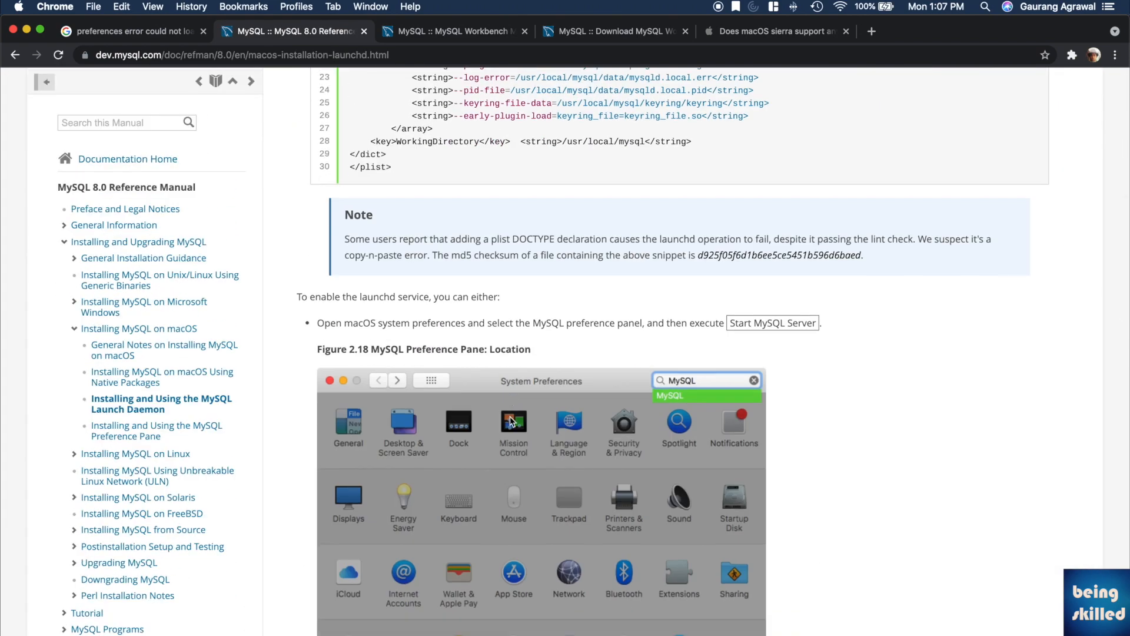
scroll(down, 3)
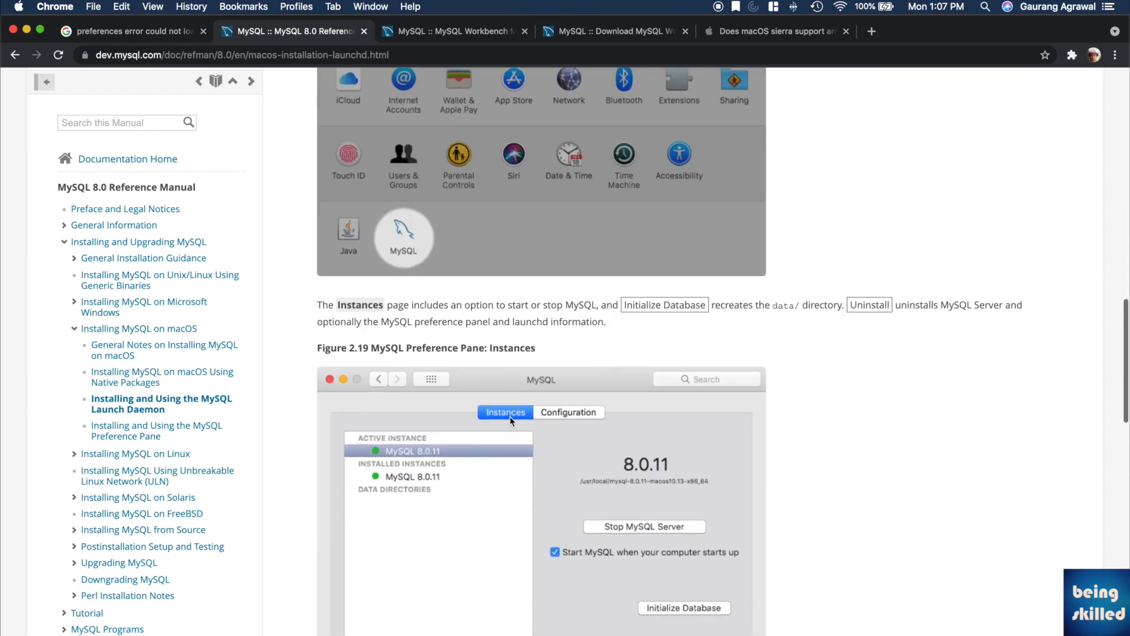
click(164, 349)
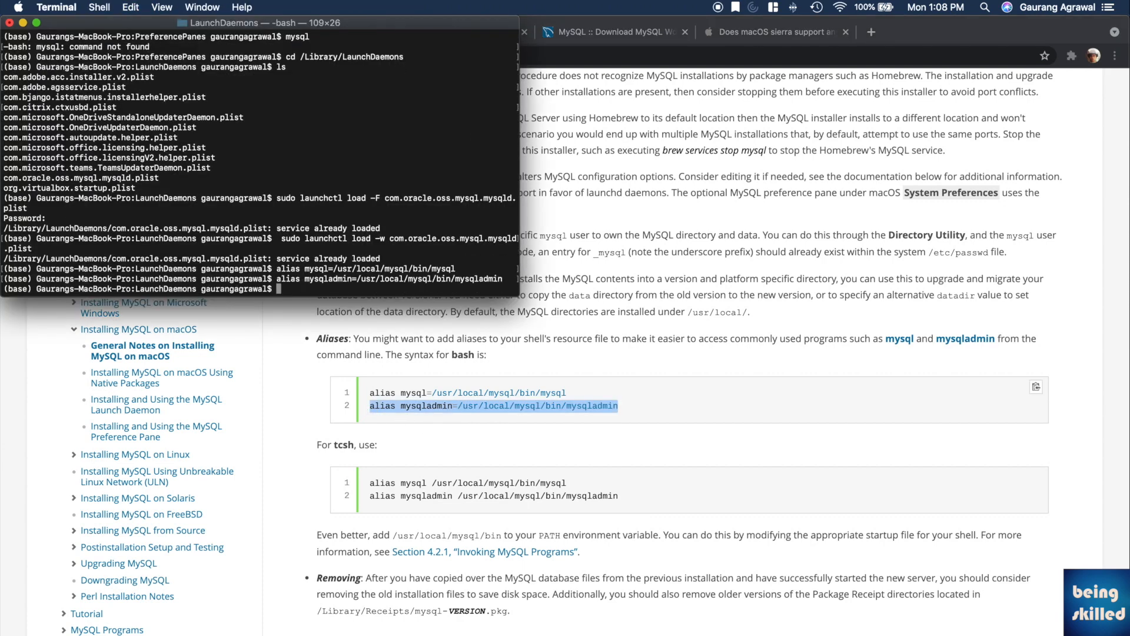
- Start a mysql command in Terminal by entering 'mys'
text(m)
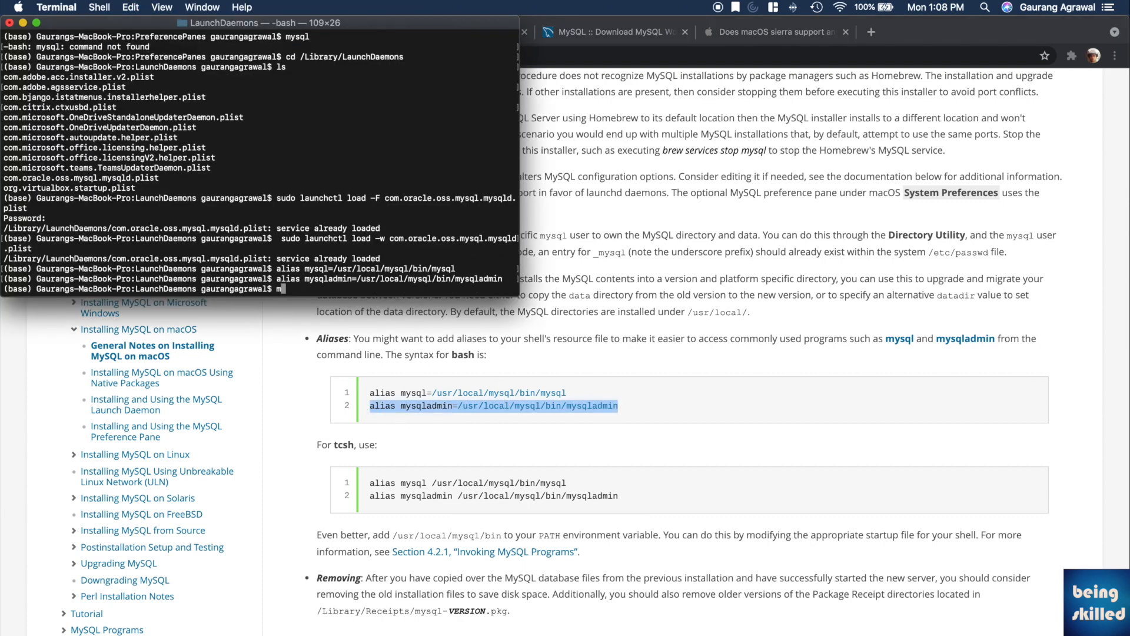
text(ys)
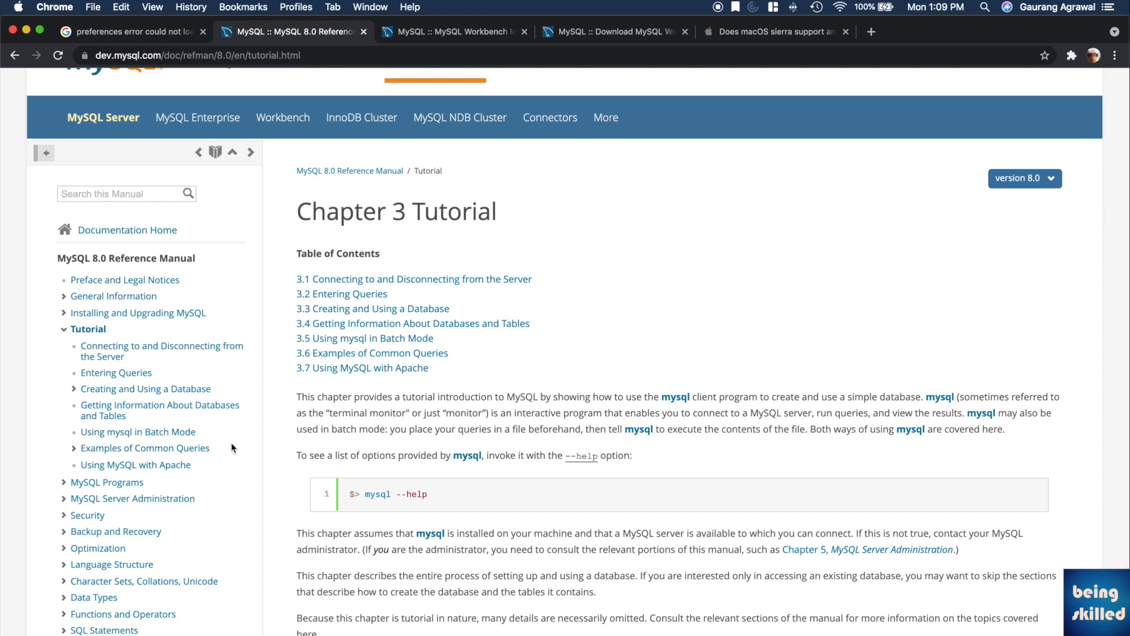
- Advance from the Chapter 3 Tutorial to 'Connecting to and Disconnecting from the Server'
scroll(down, 3)
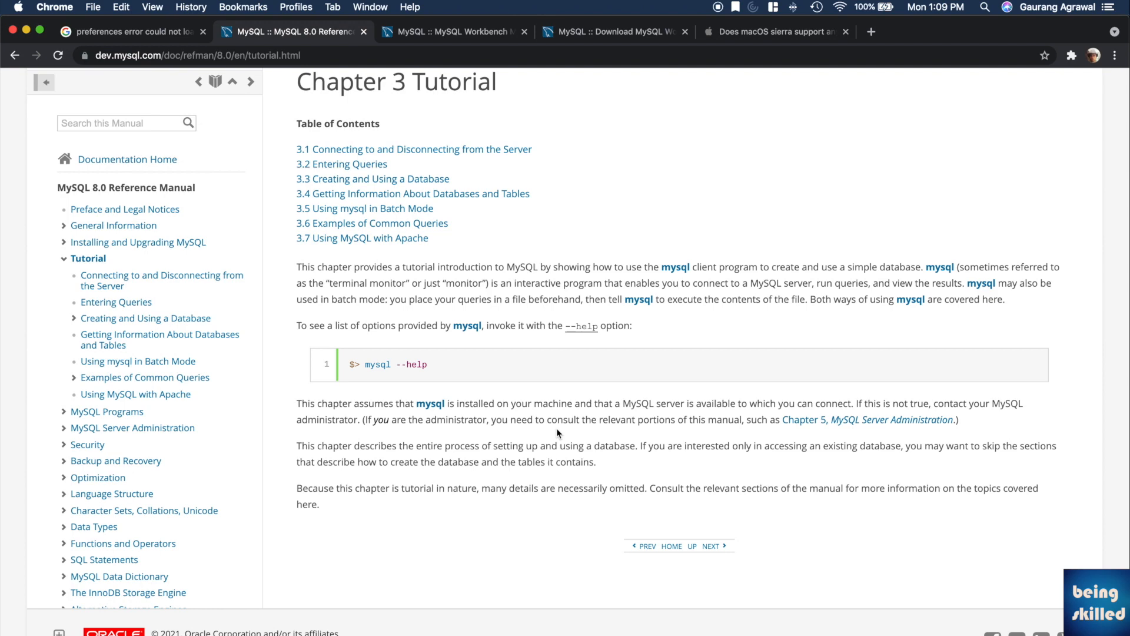
click(713, 547)
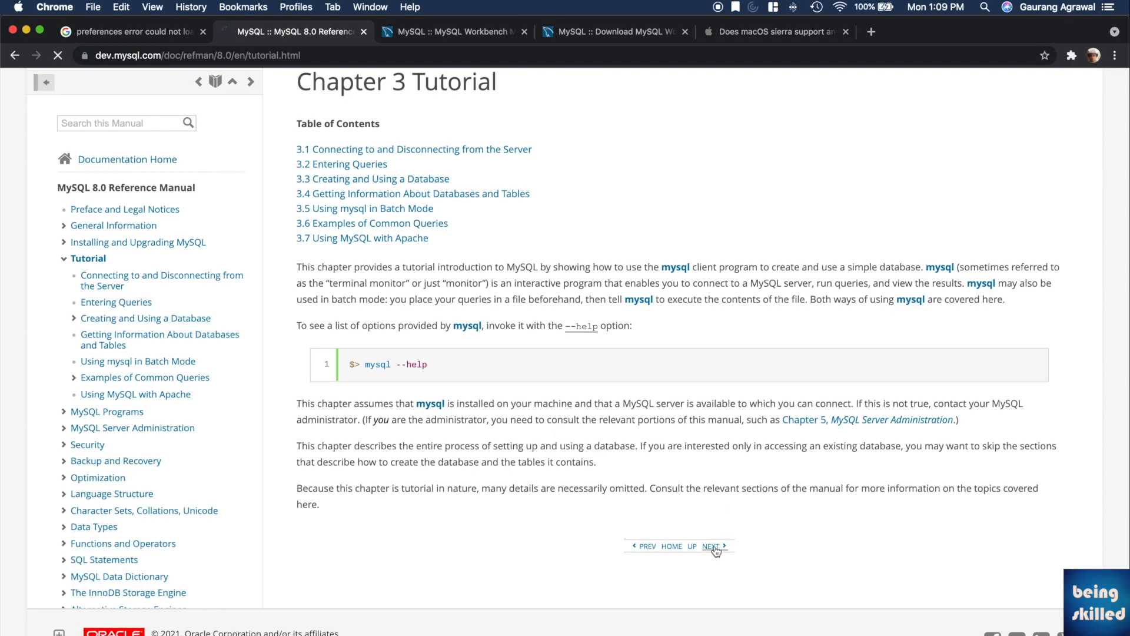
click(715, 547)
text(m)
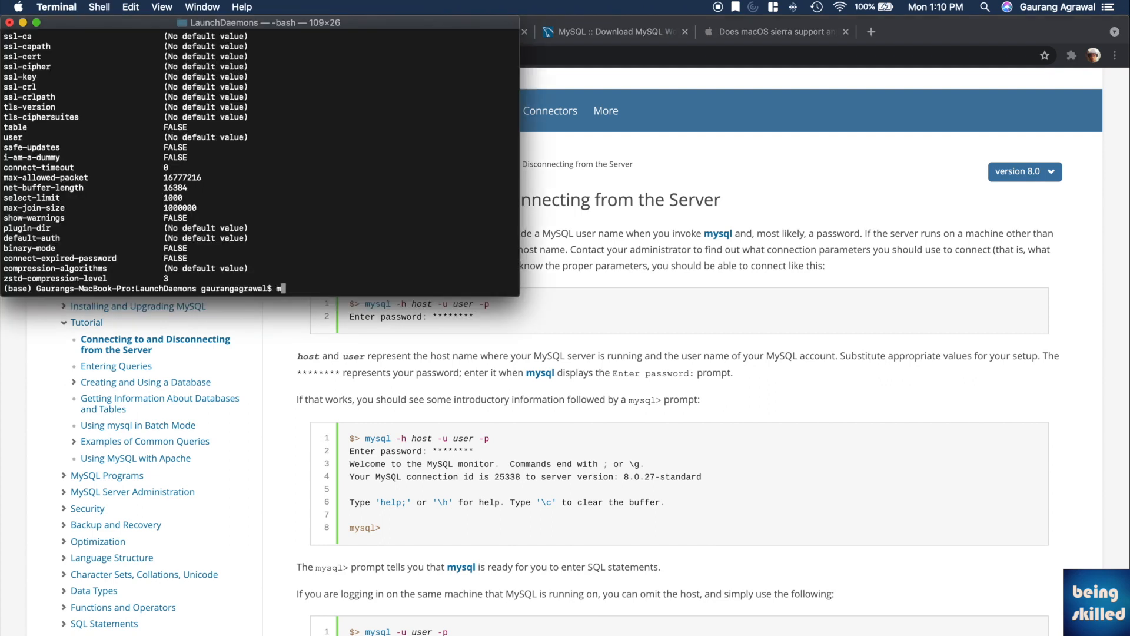
- Log into MySQL as root with mysql -h localhost -u root -p
text(ysql -h loc)
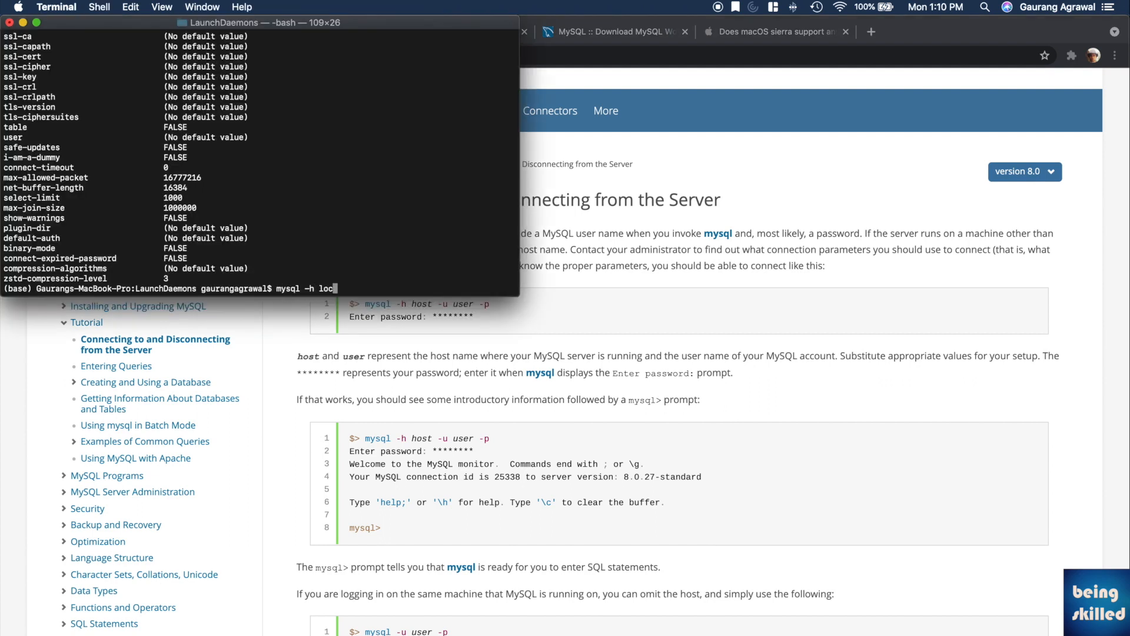
text(alhost)
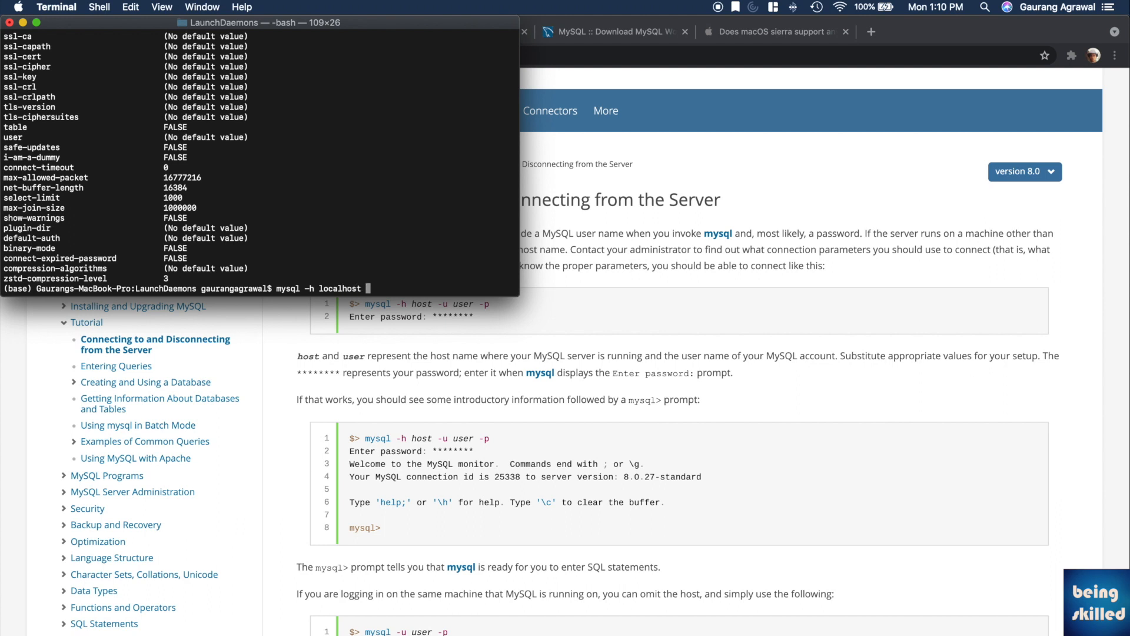
text(-u root -p)
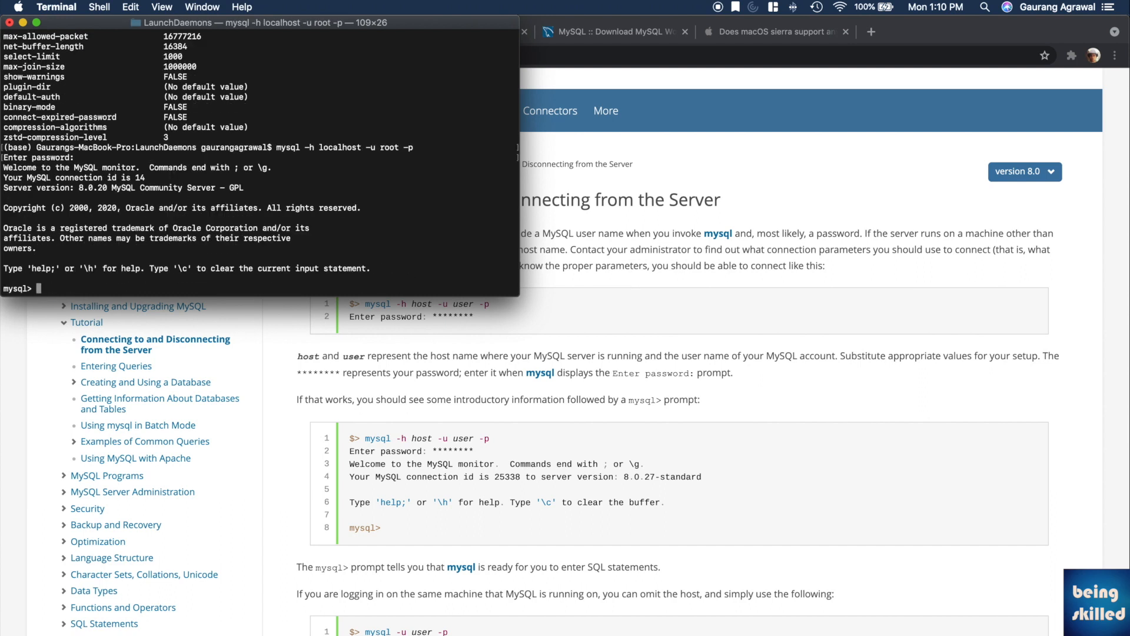
- Create the beingskilled database, then begin SHOW DATABASES to list it
text(create)
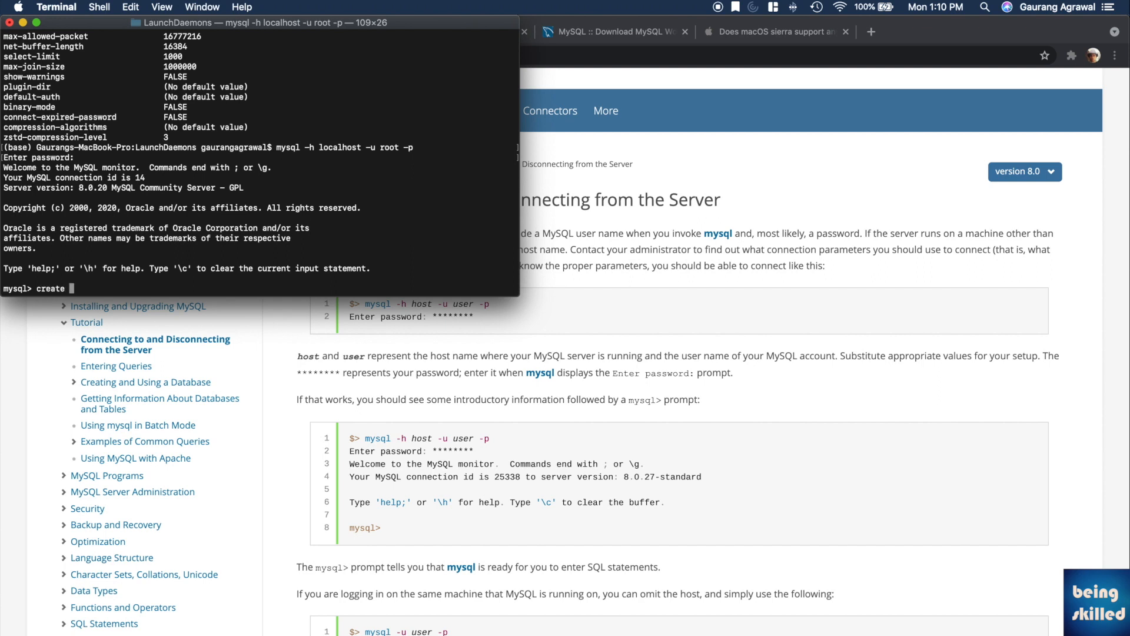
text(database beingskilled)
text(;)
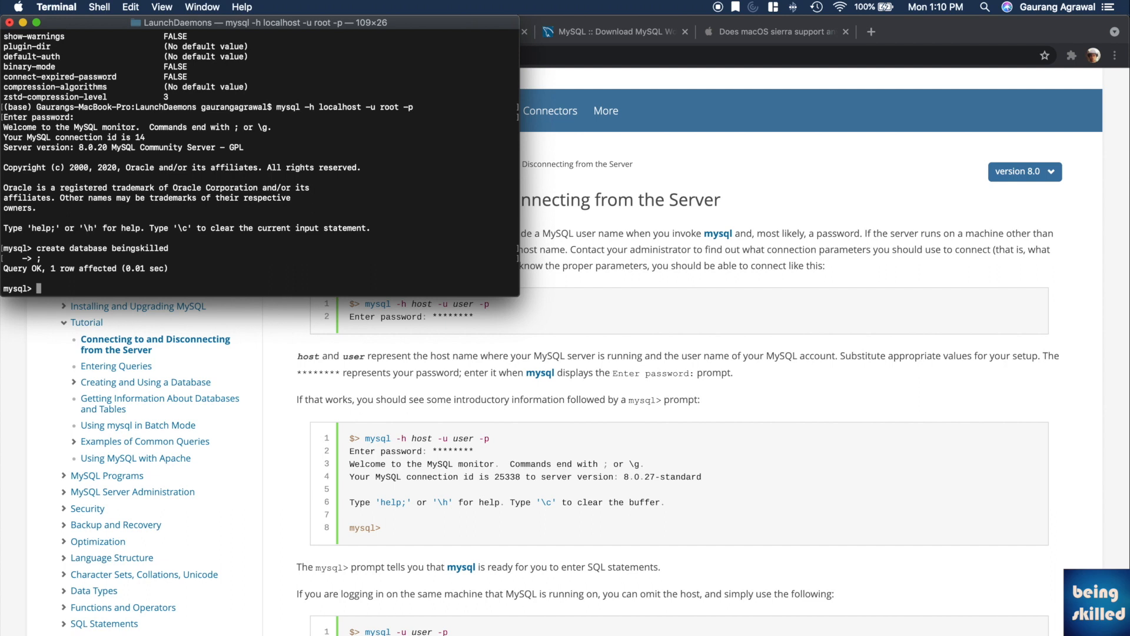
text(show t)
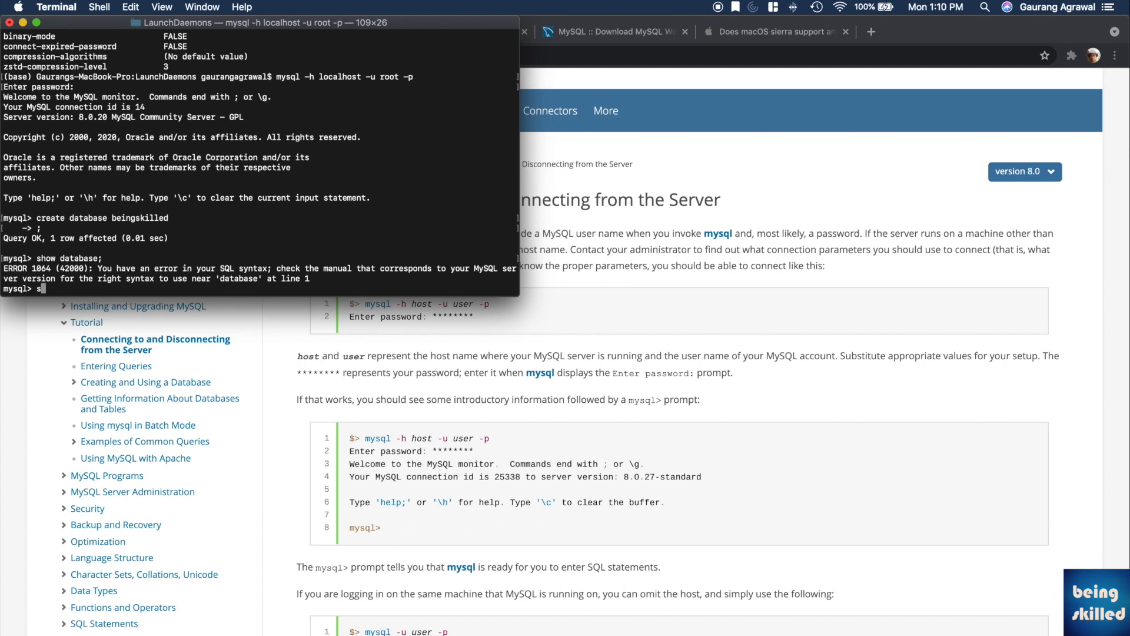
text(show da)
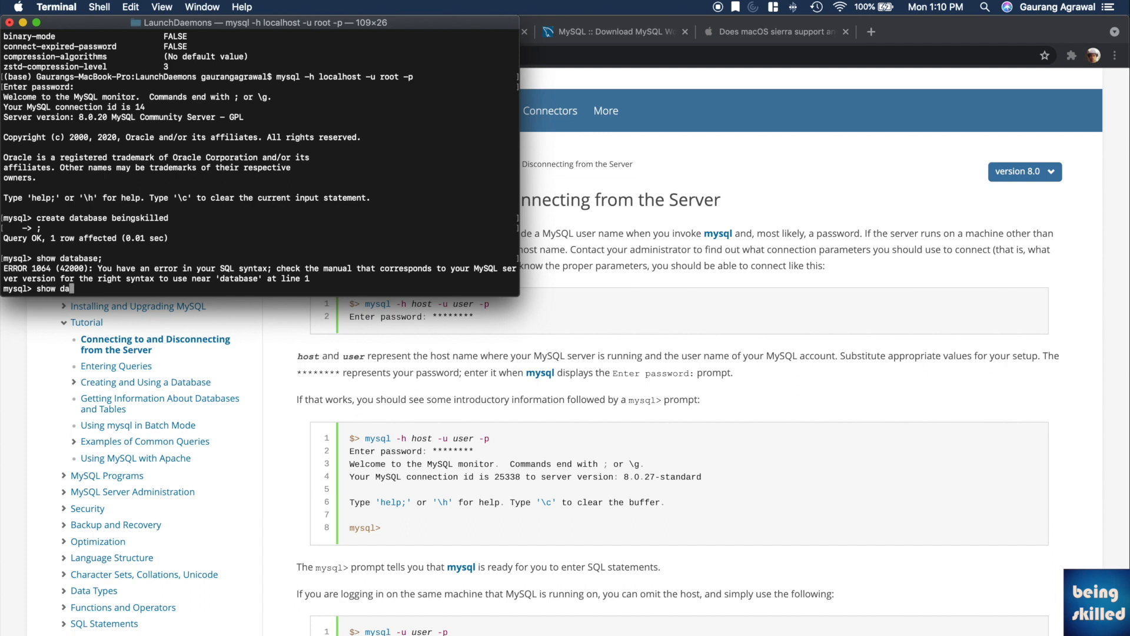